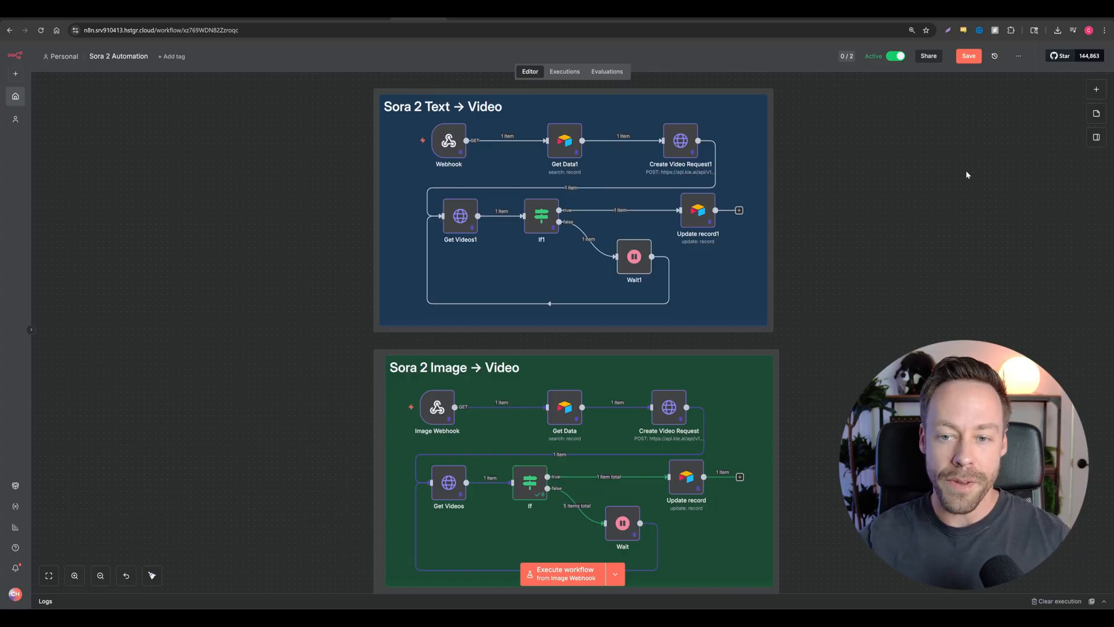
Step: Review the workflow options list and scroll through the Sora 2 Videos table
{"action": "left_click", "coordinate": [1018, 56]}
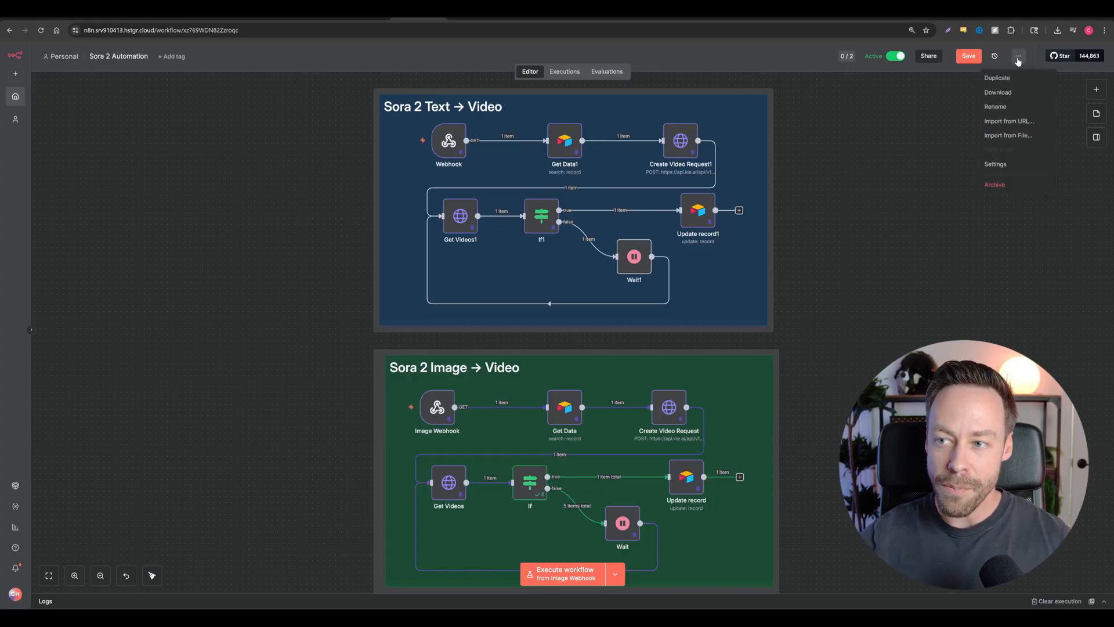
{"action": "left_click", "coordinate": [852, 133]}
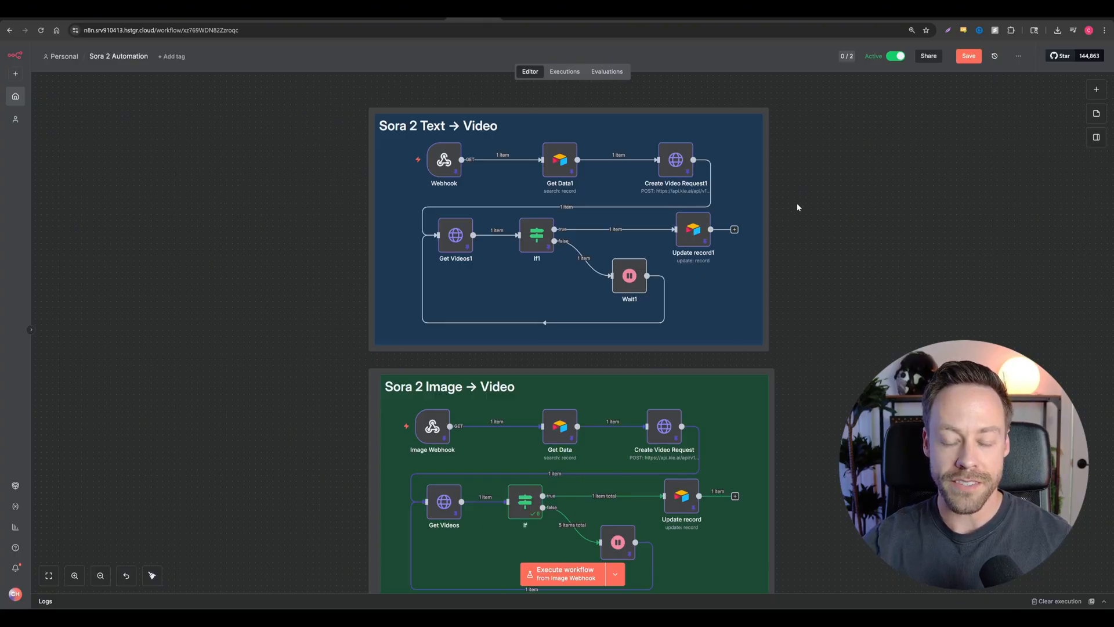
{"action": "scroll", "scroll_direction": "down", "scroll_amount": 3}
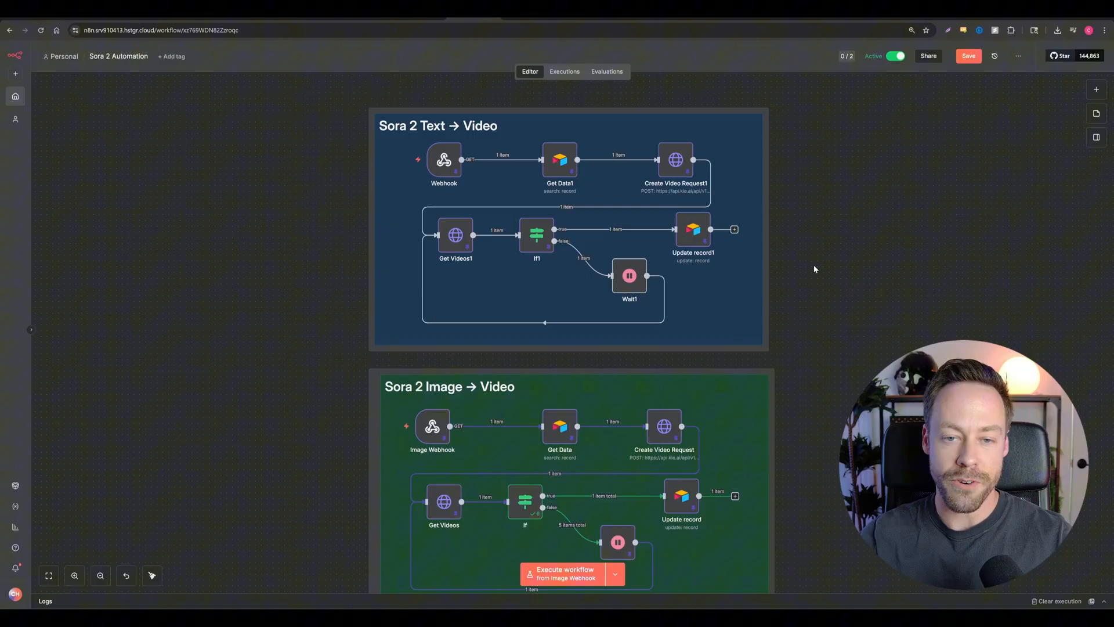
{"action": "mouse_move", "coordinate": [850, 232]}
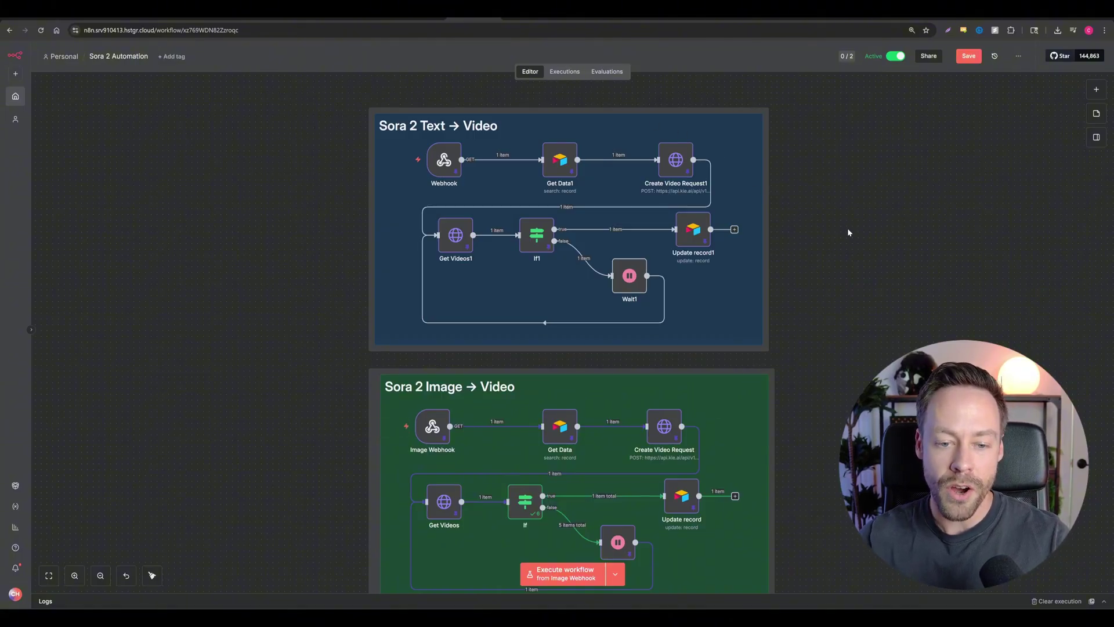
{"action": "scroll", "scroll_direction": "down", "scroll_amount": 3}
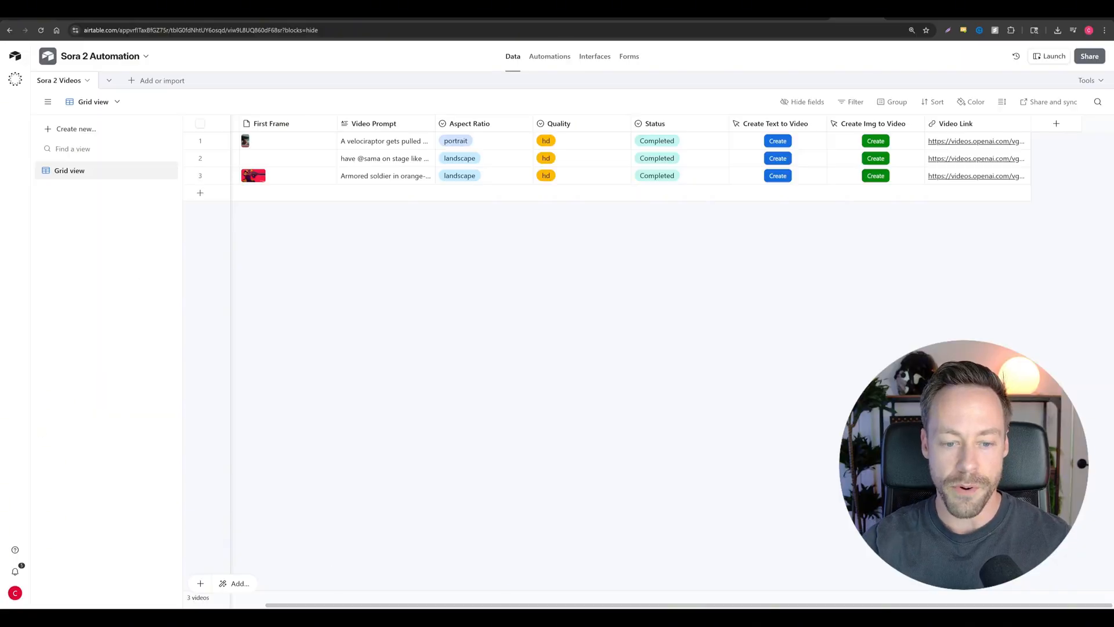
Step: Preview the anime test first-frame image, then add a new empty record to the table
{"action": "left_click", "coordinate": [260, 175]}
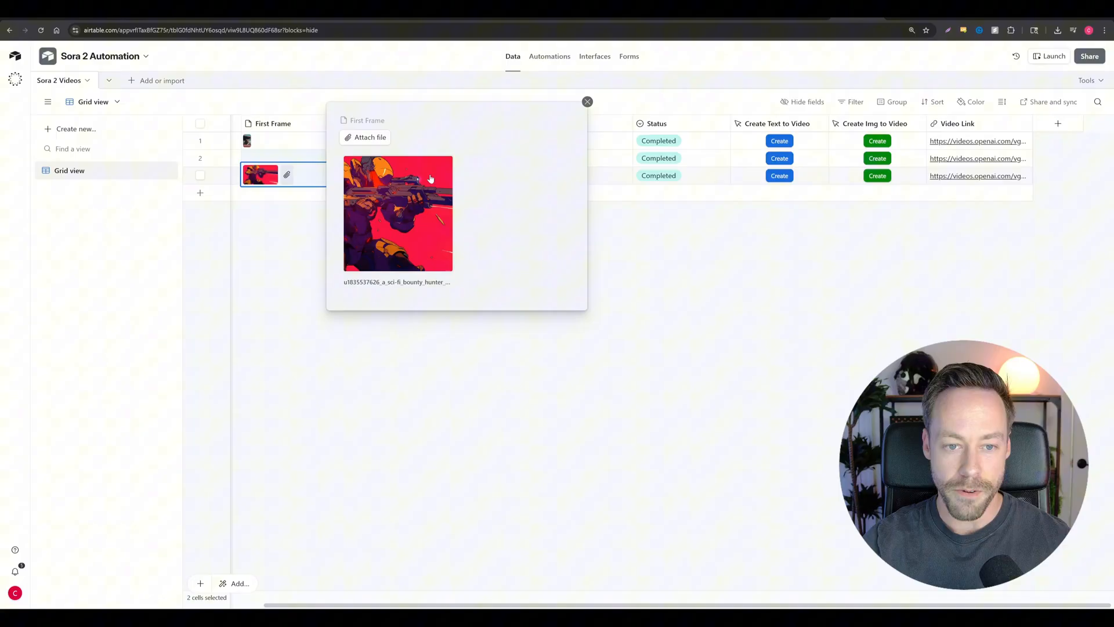
{"action": "left_click", "coordinate": [587, 102]}
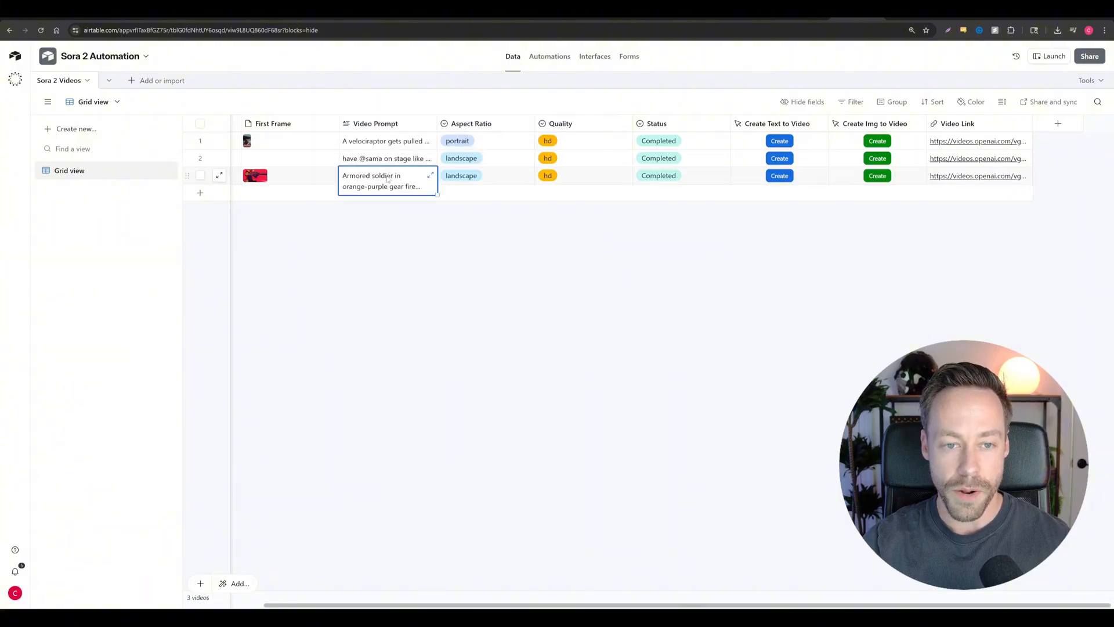
{"action": "left_click", "coordinate": [482, 178]}
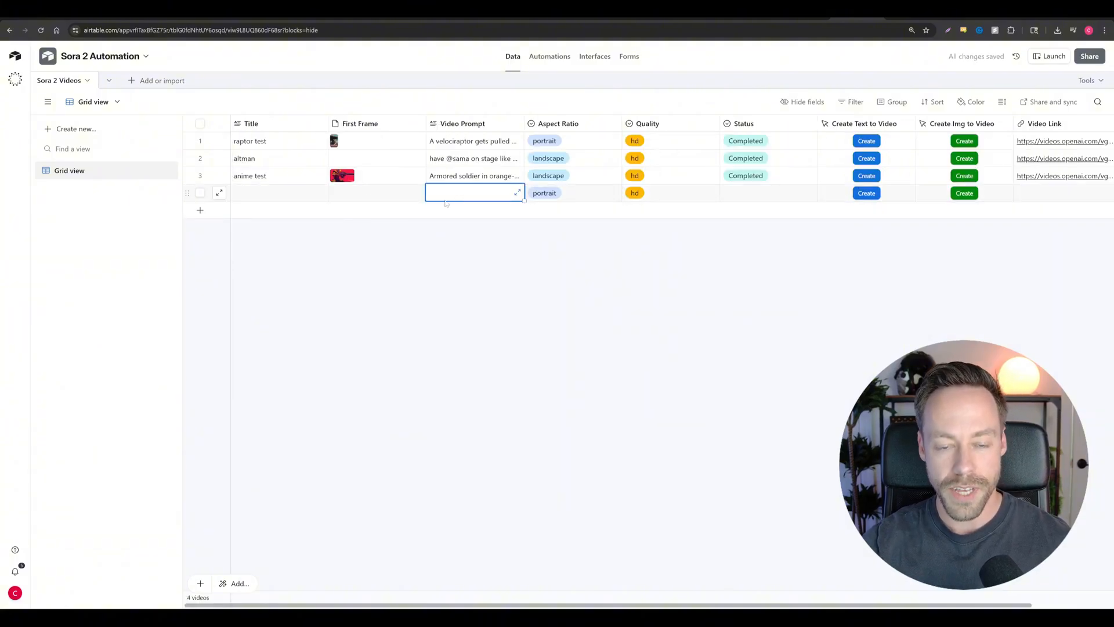
{"action": "type", "text": "have @sama being arrested for stealing Chase AI automations, make it look like body cam footage"}
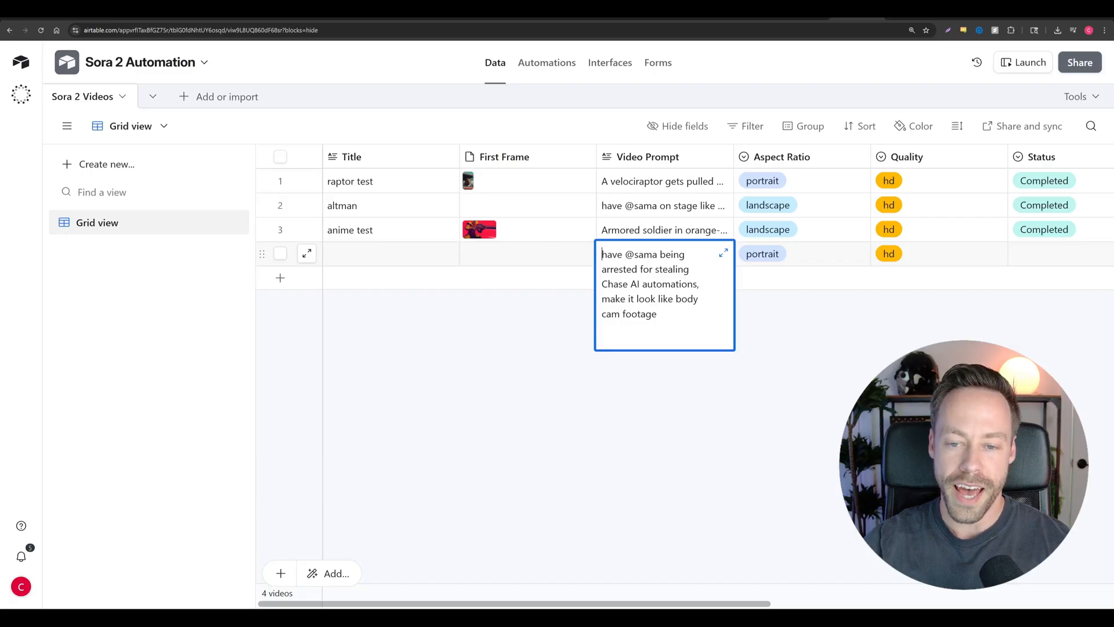
{"action": "left_click_drag", "start_coordinate": [602, 254], "coordinate": [639, 284]}
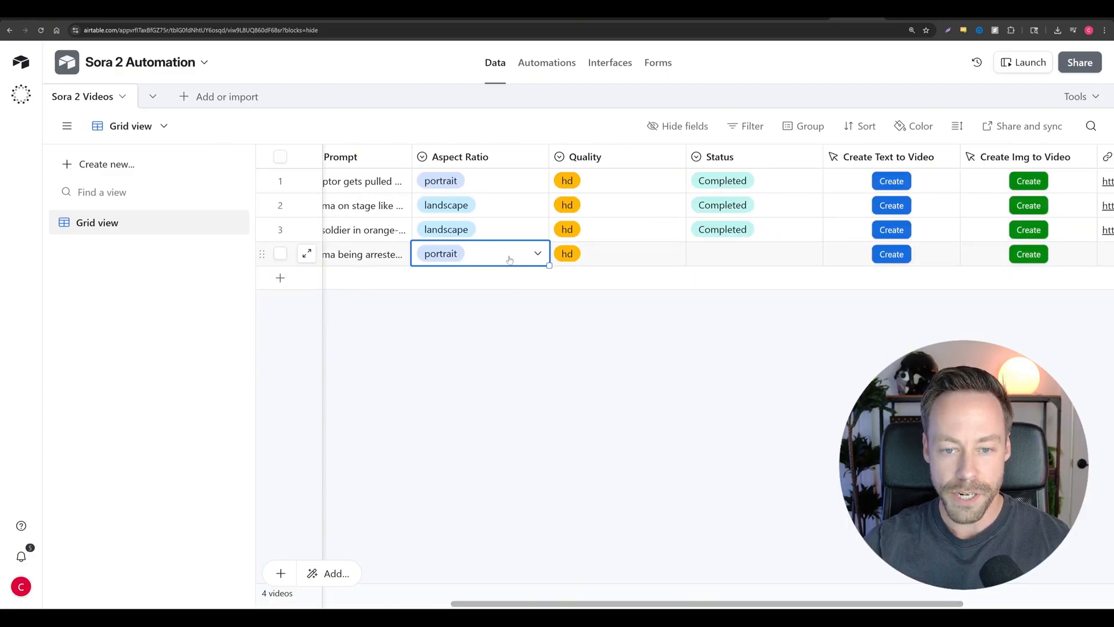
{"action": "left_click", "coordinate": [510, 253]}
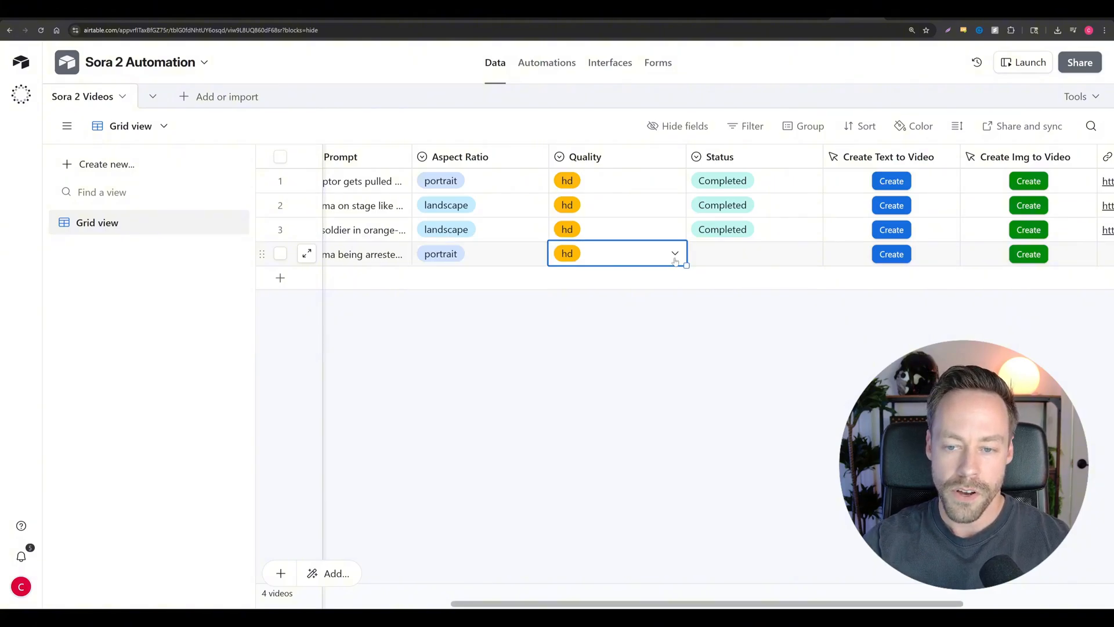
{"action": "left_click", "coordinate": [752, 253]}
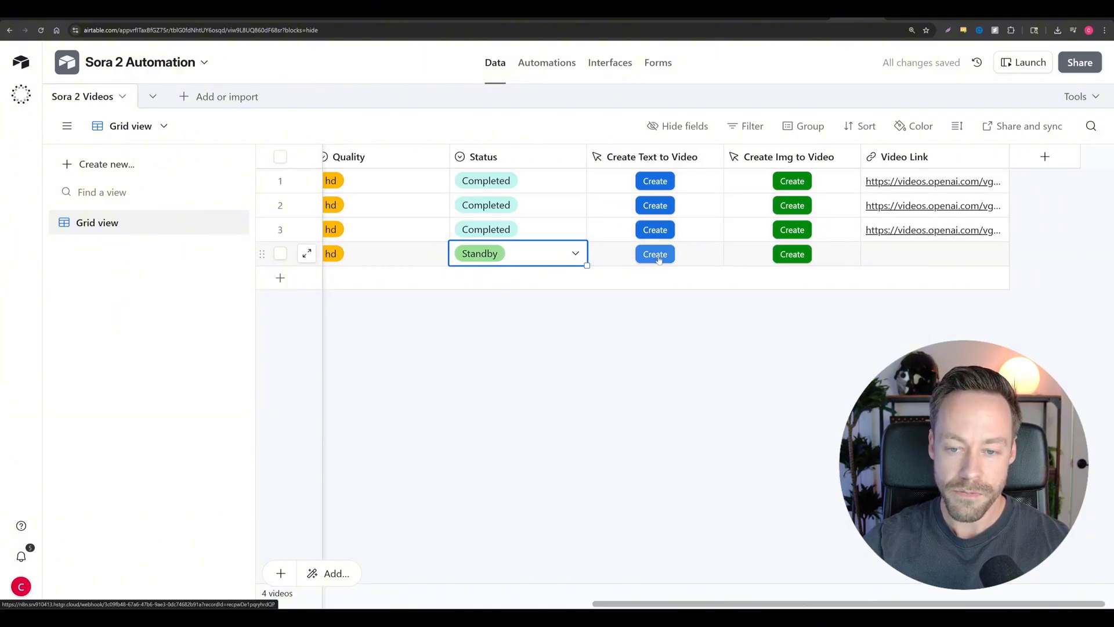
{"action": "left_click", "coordinate": [654, 254]}
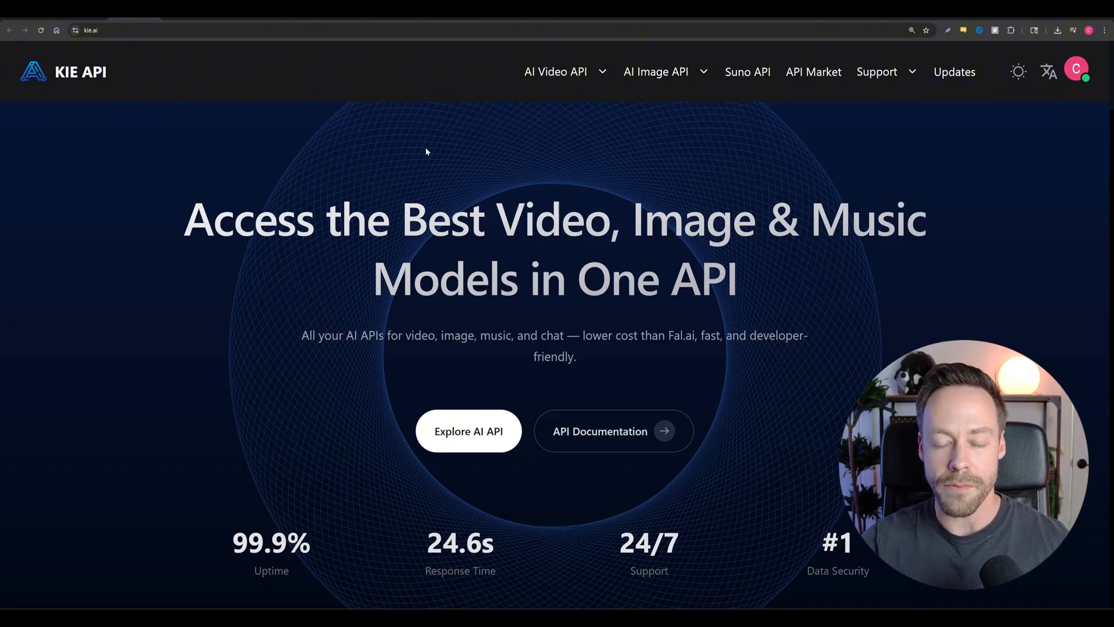
{"action": "left_click", "coordinate": [557, 71]}
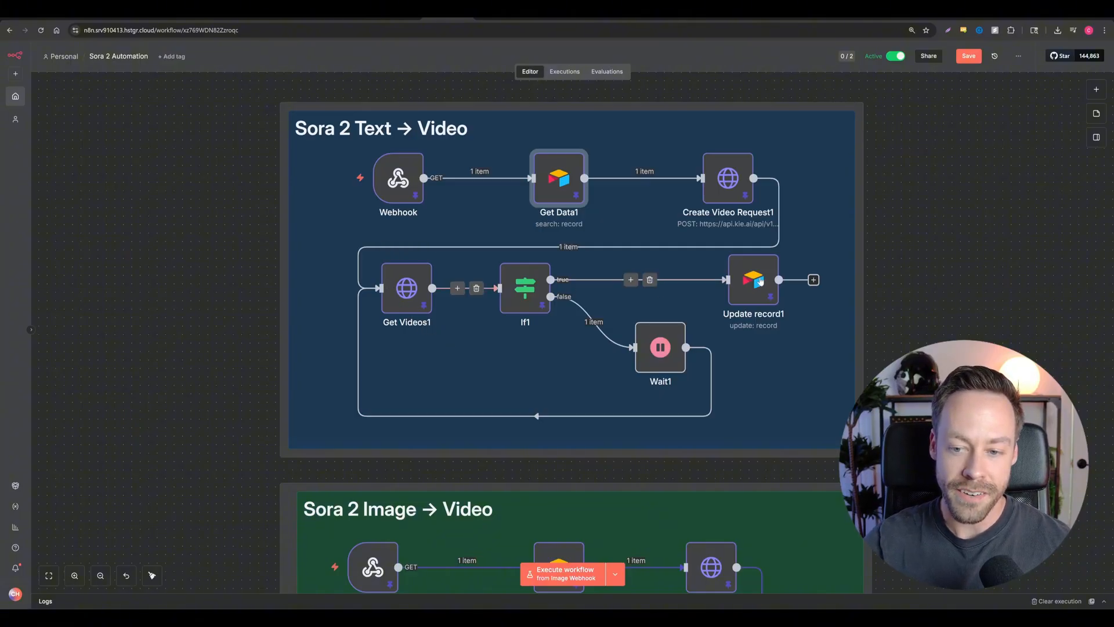
{"action": "mouse_move", "coordinate": [538, 296]}
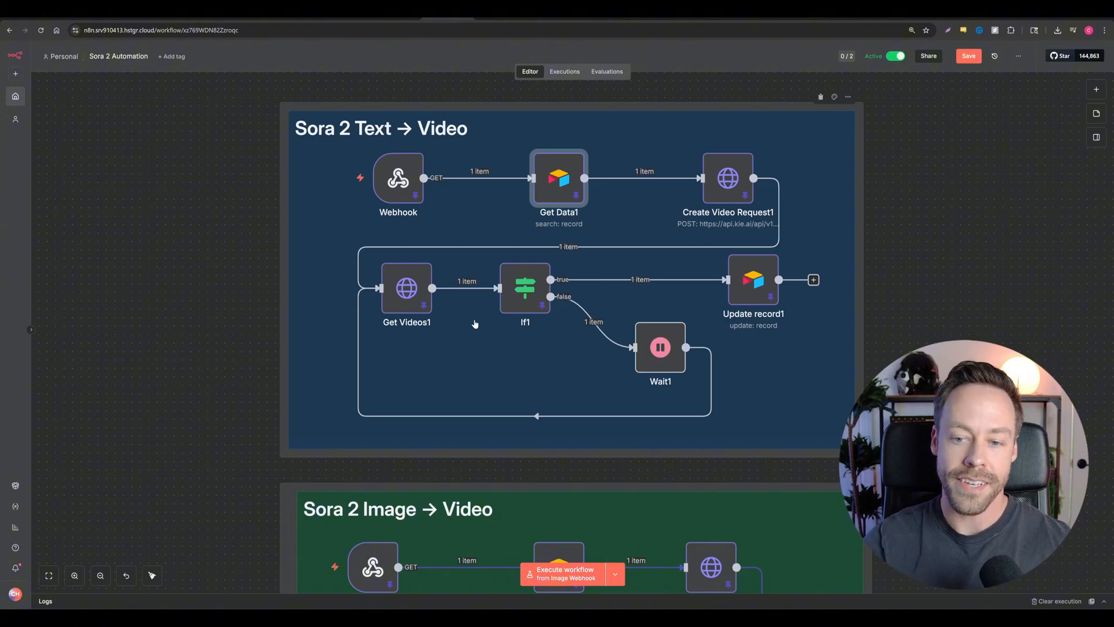
{"action": "mouse_move", "coordinate": [747, 288]}
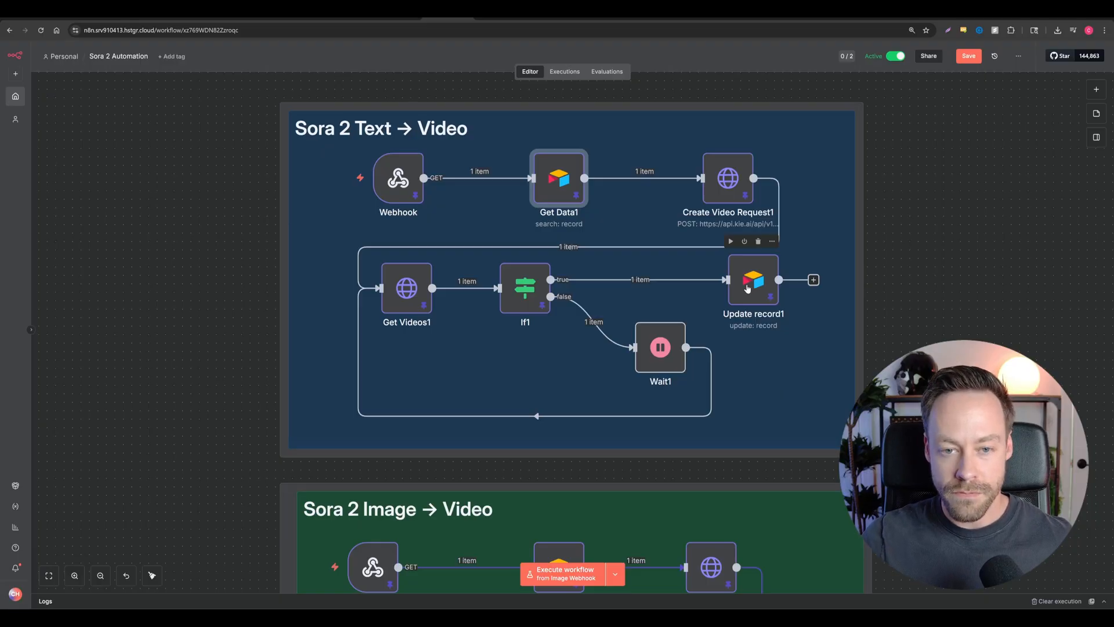
{"action": "scroll", "scroll_direction": "down", "scroll_amount": 3}
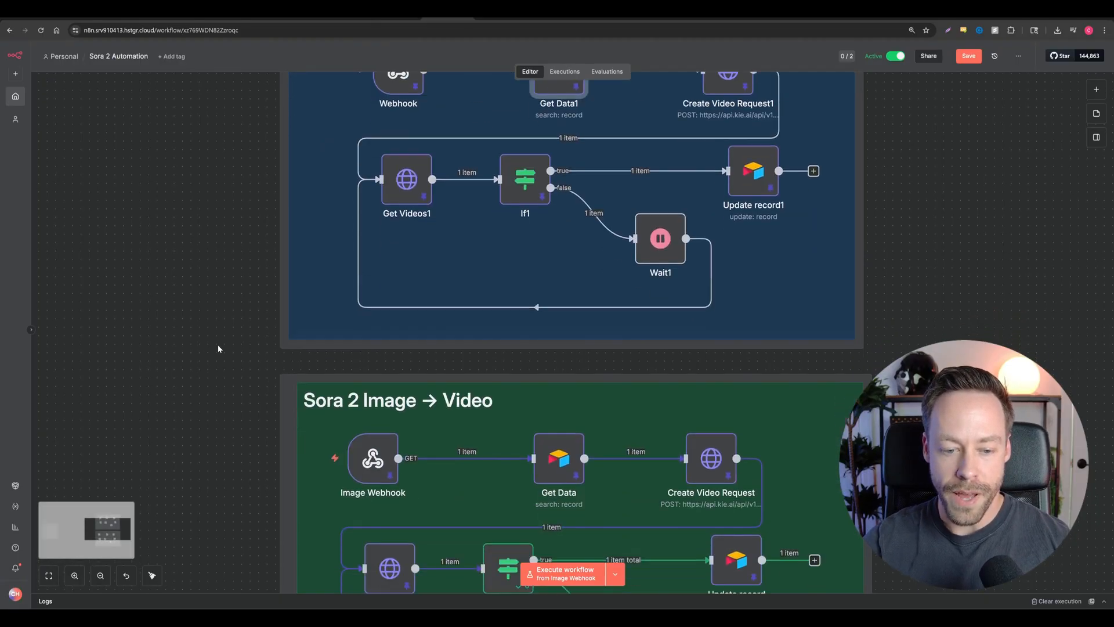
{"action": "scroll", "scroll_direction": "down", "scroll_amount": 3}
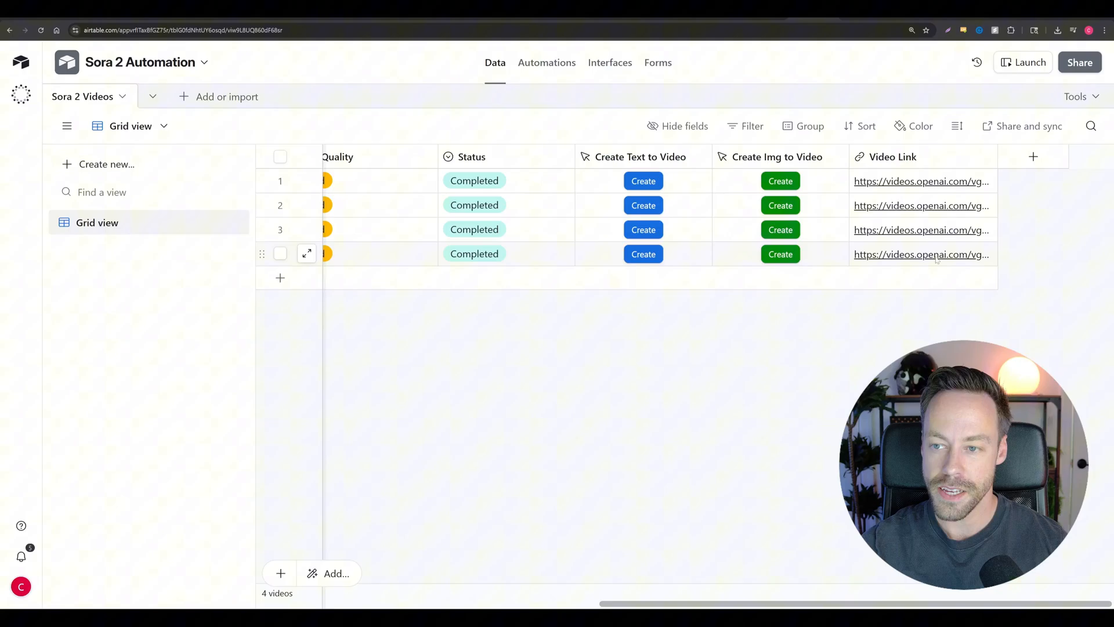
Step: Open the videos.openai.com link written back to the fourth record
{"action": "left_click", "coordinate": [923, 254]}
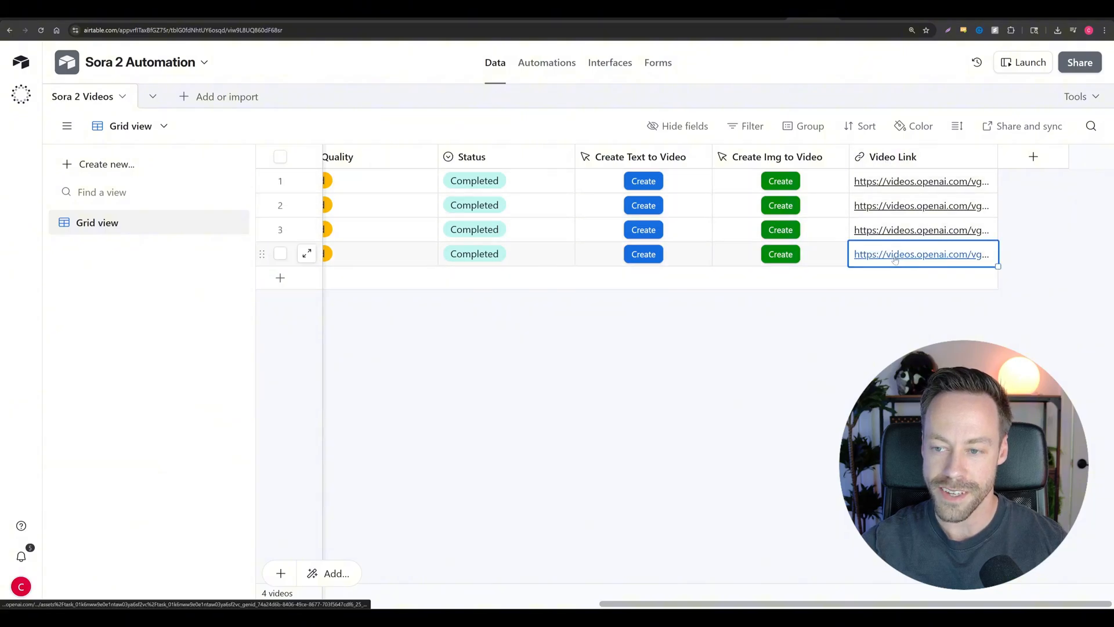
{"action": "left_click", "coordinate": [920, 254]}
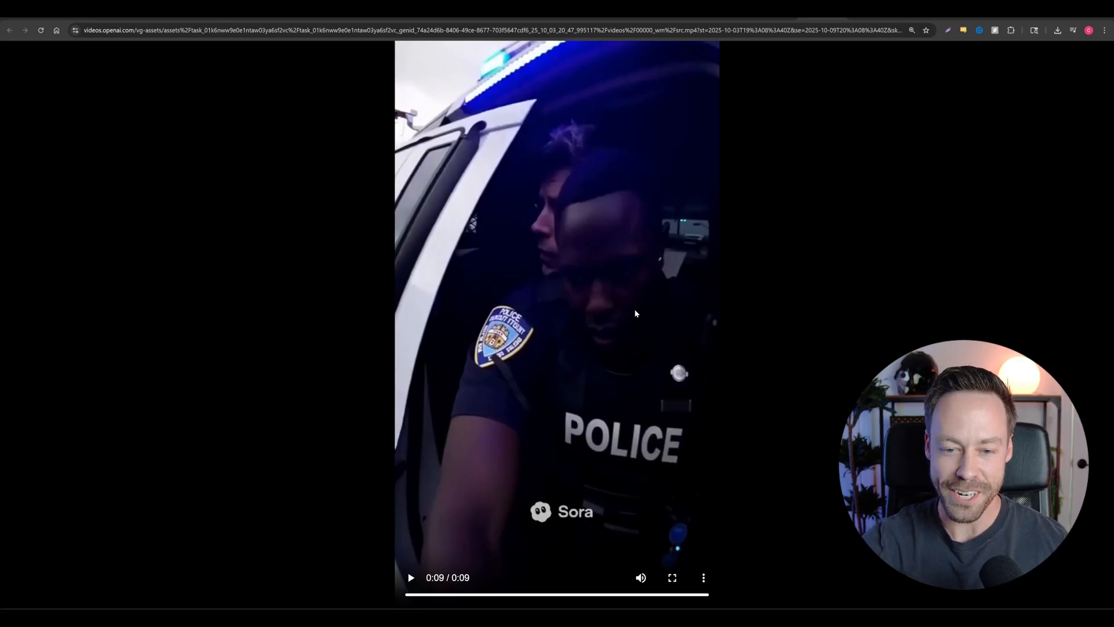
{"action": "mouse_move", "coordinate": [606, 181]}
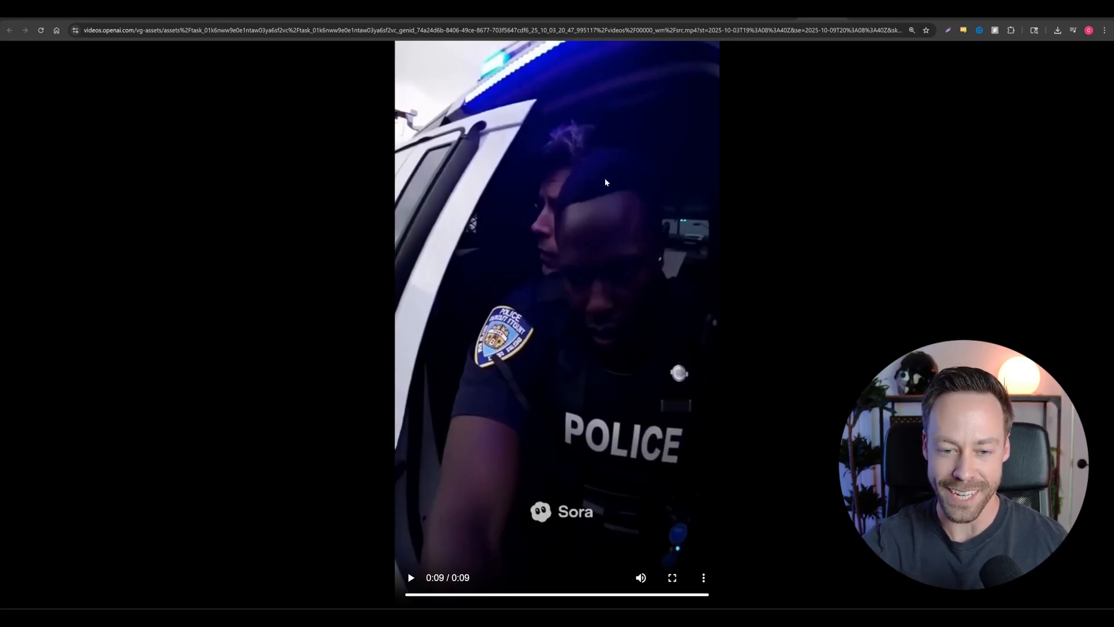
{"action": "mouse_move", "coordinate": [562, 165]}
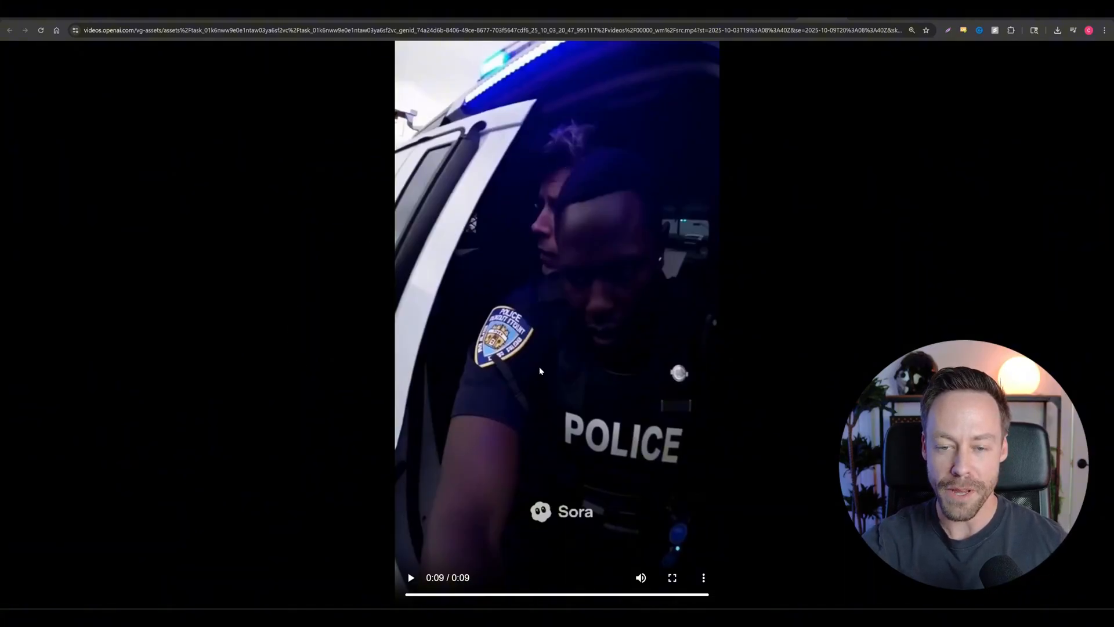
Step: Replay the generated body-cam arrest video, then pause it
{"action": "left_click", "coordinate": [413, 578]}
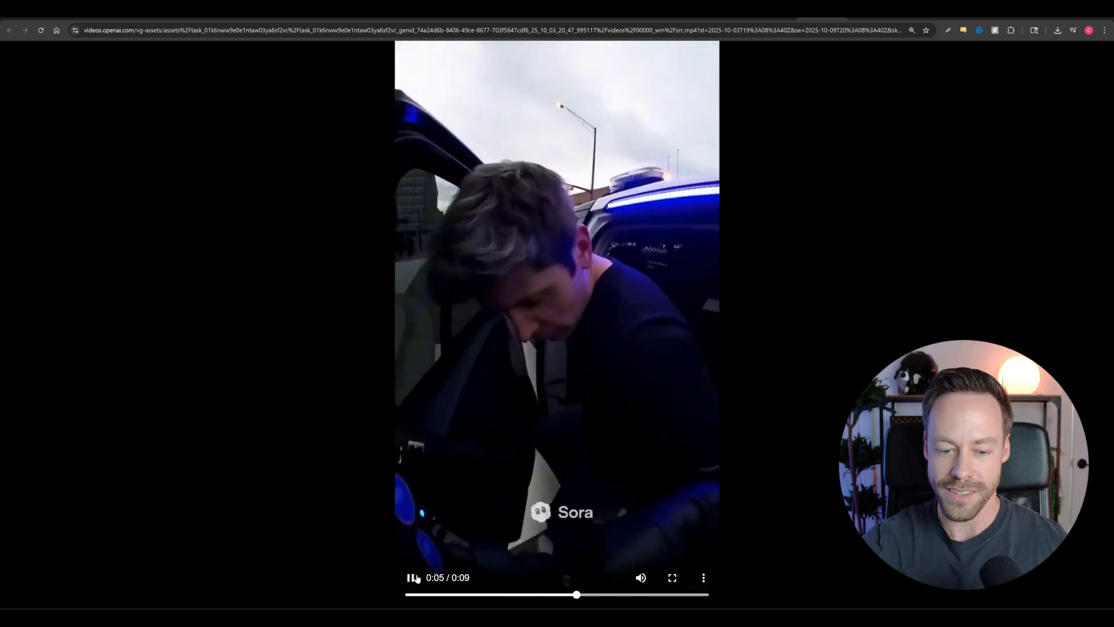
{"action": "left_click", "coordinate": [411, 578]}
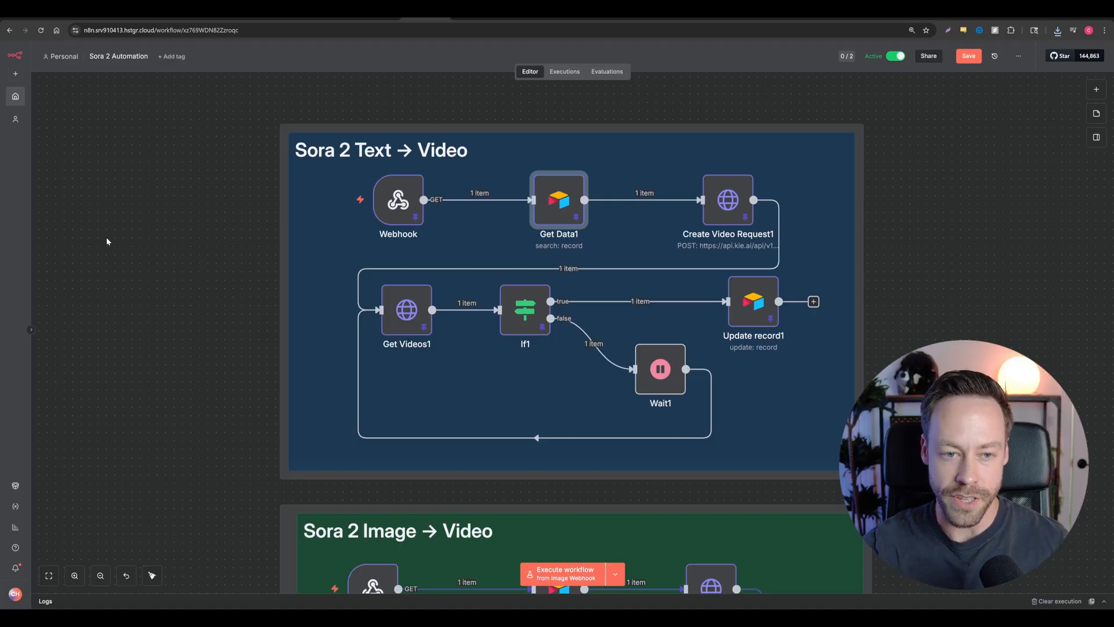
Step: View the Webhook node's production webhook URL
{"action": "double_click", "coordinate": [397, 199]}
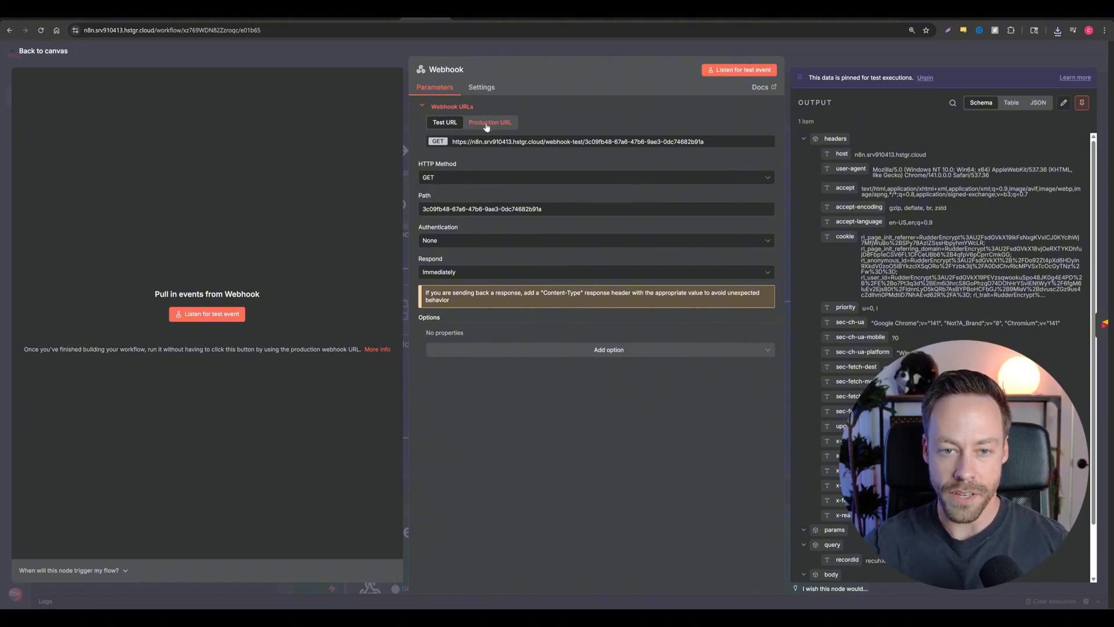
{"action": "left_click", "coordinate": [488, 121]}
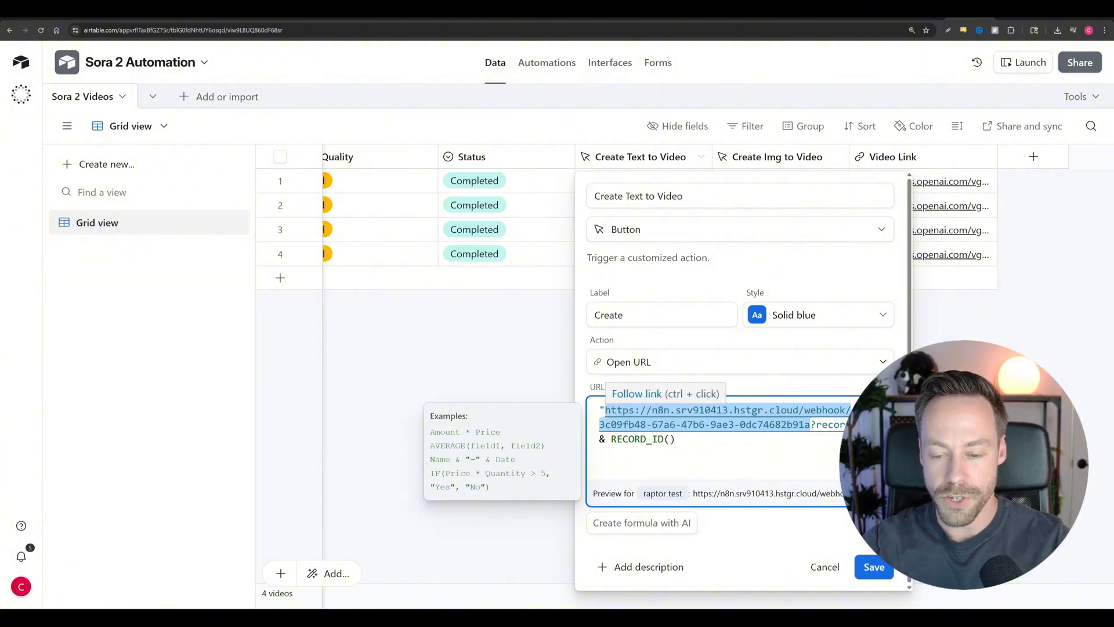
Step: Inspect the button's Open URL formula joining the webhook URL and RECORD_ID()
{"action": "left_click", "coordinate": [808, 425]}
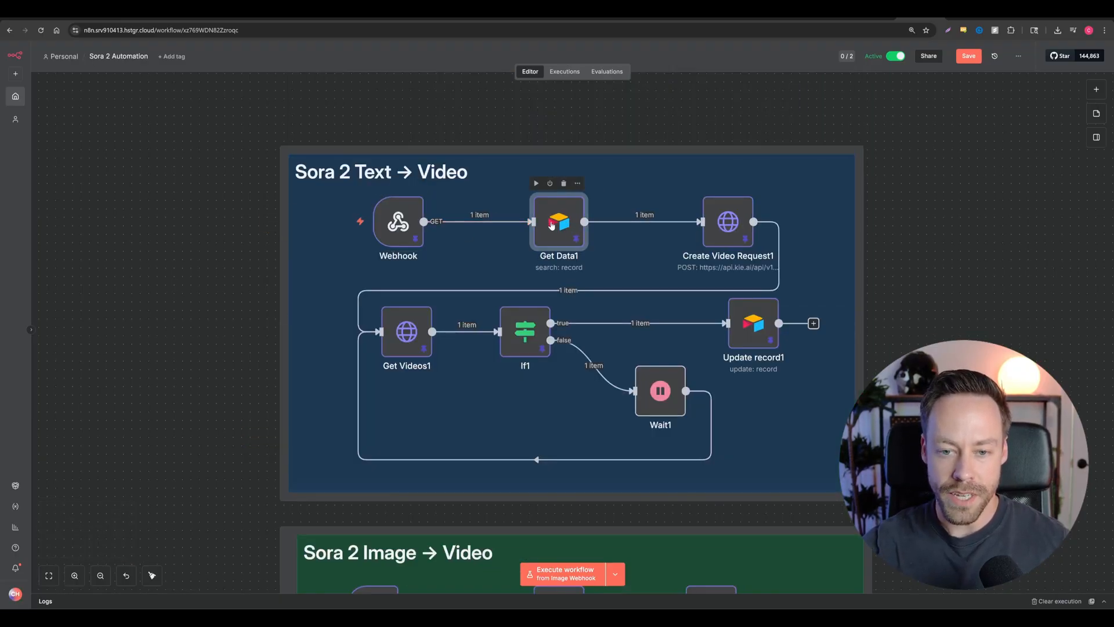
Step: Review Get Data1's base, table, Standby filter formula and returned fields
{"action": "double_click", "coordinate": [558, 222]}
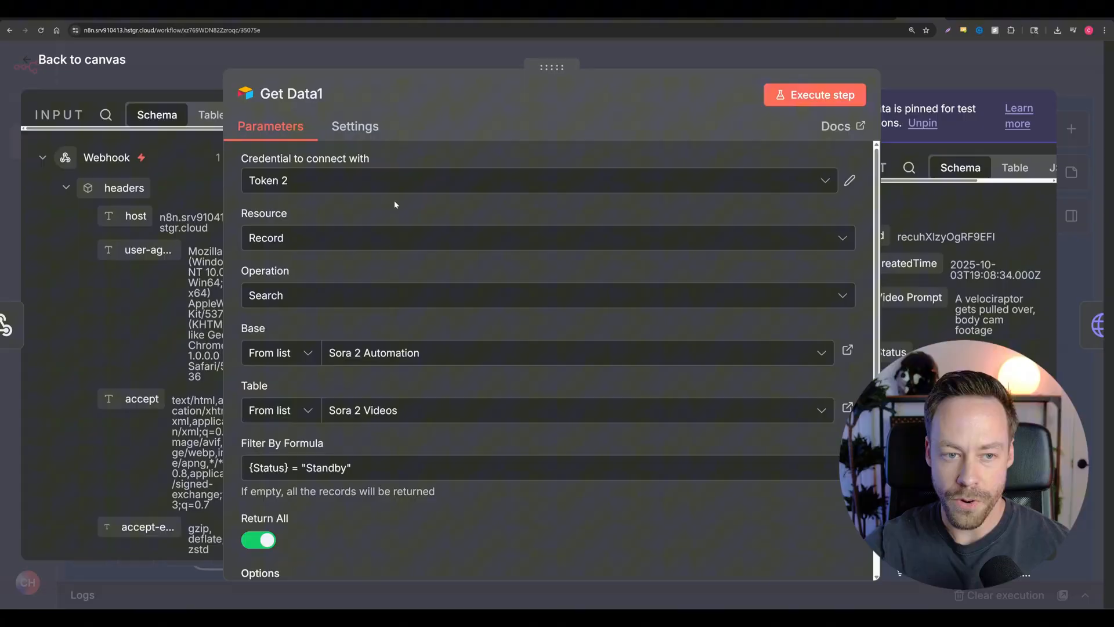
{"action": "scroll", "scroll_direction": "down", "scroll_amount": 3}
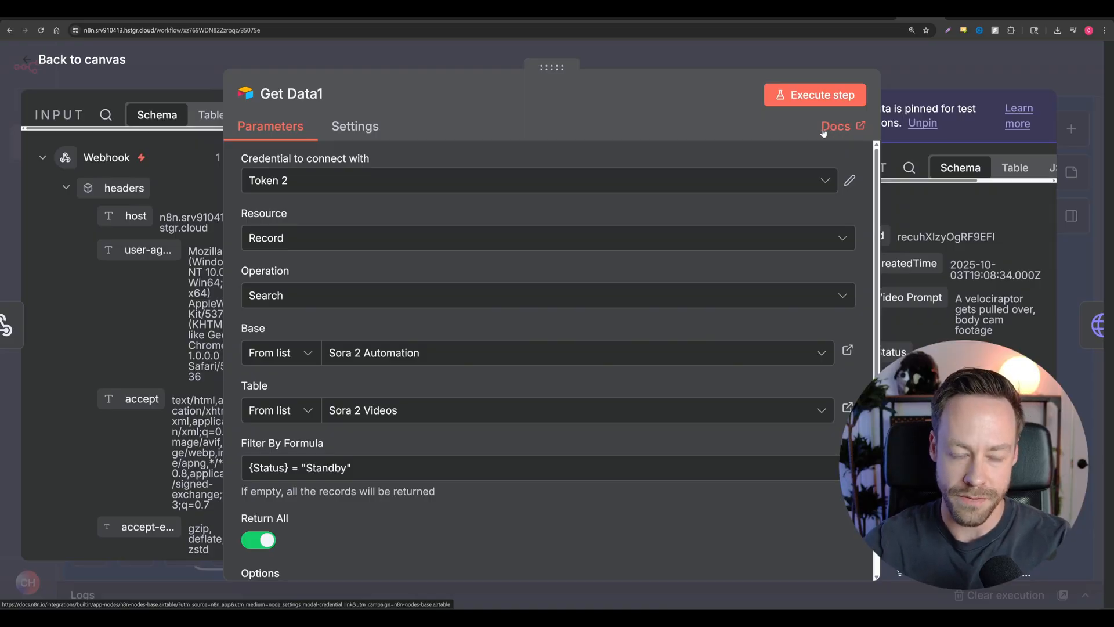
{"action": "scroll", "scroll_direction": "down", "scroll_amount": 3}
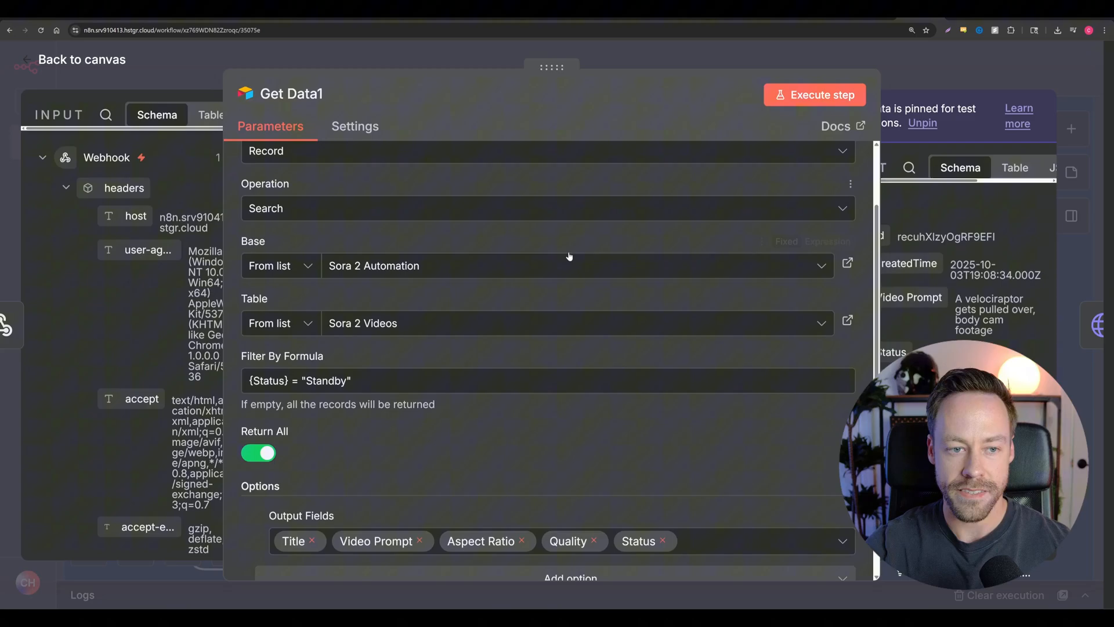
{"action": "scroll", "scroll_direction": "down", "scroll_amount": 3}
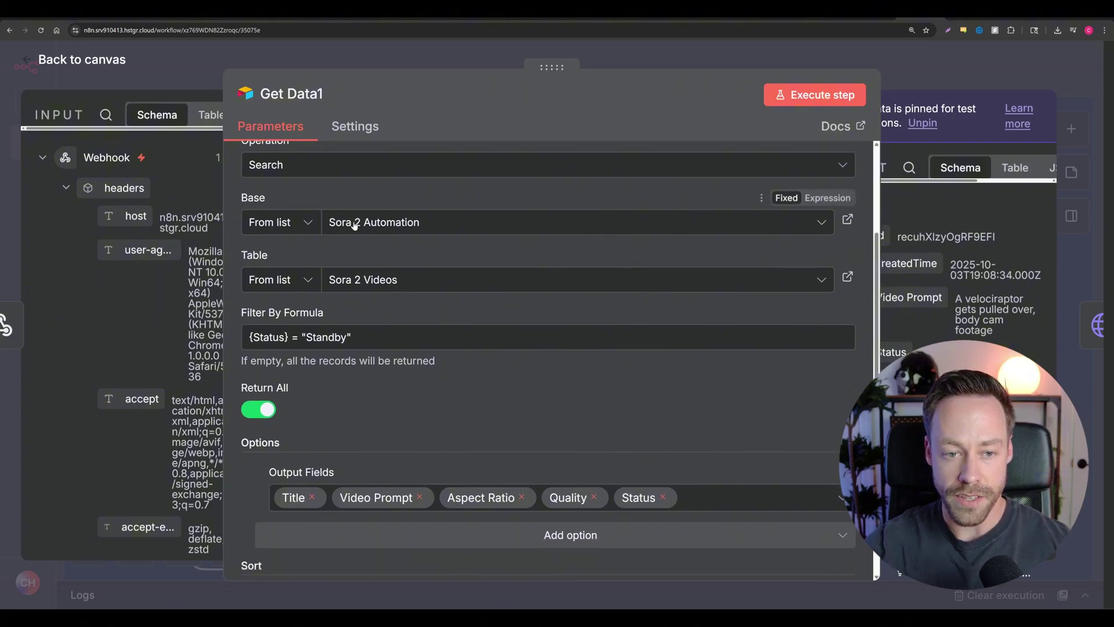
{"action": "mouse_move", "coordinate": [383, 236]}
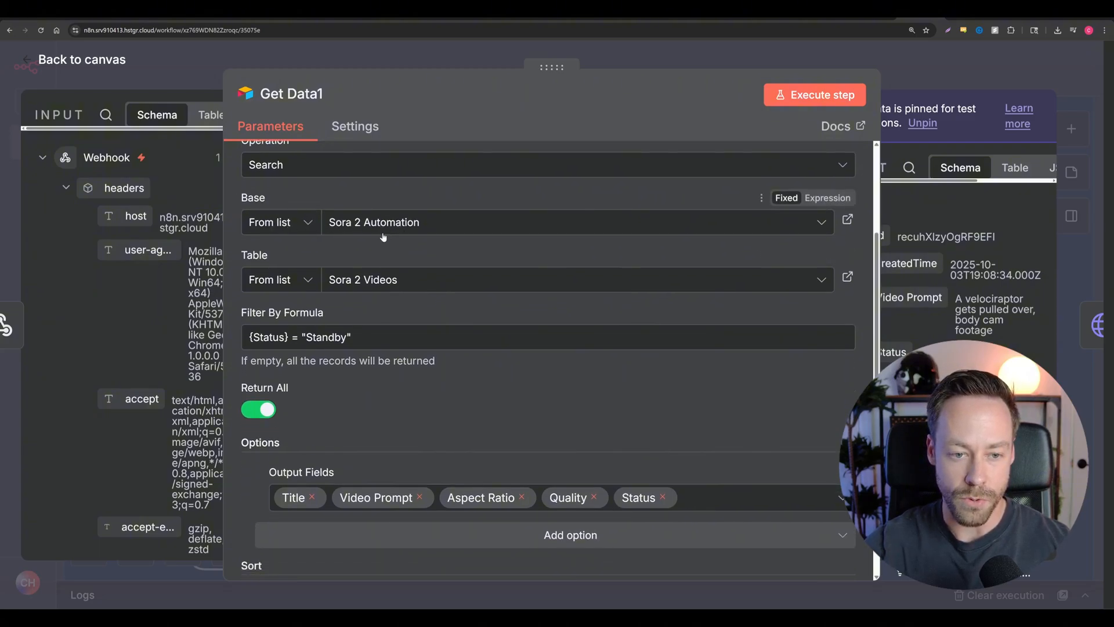
{"action": "scroll", "scroll_direction": "down", "scroll_amount": 3}
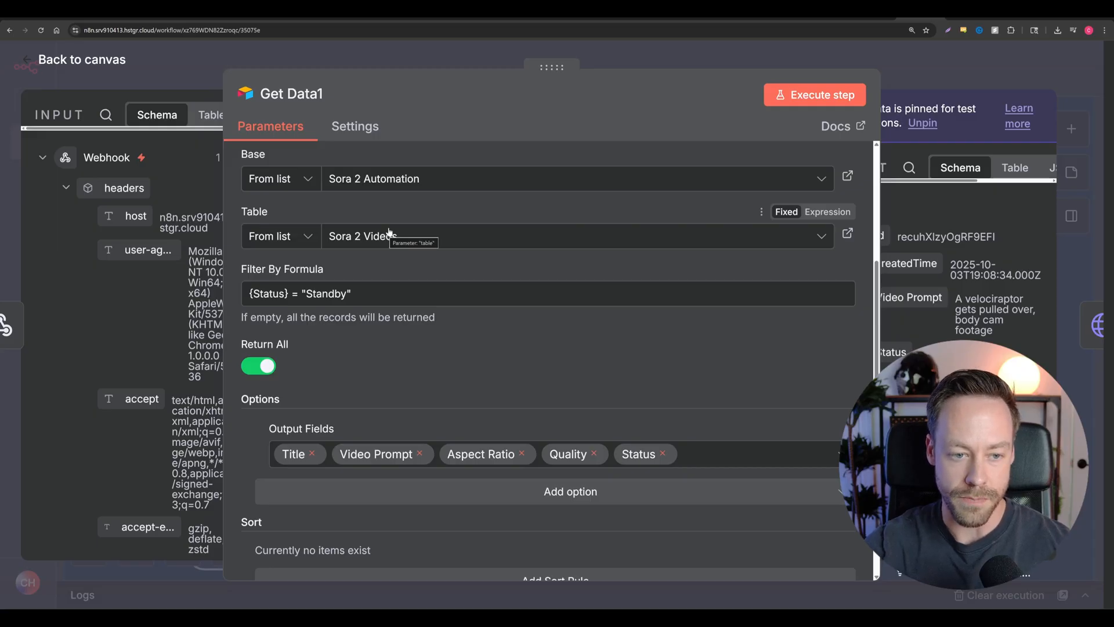
{"action": "scroll", "scroll_direction": "down", "scroll_amount": 3}
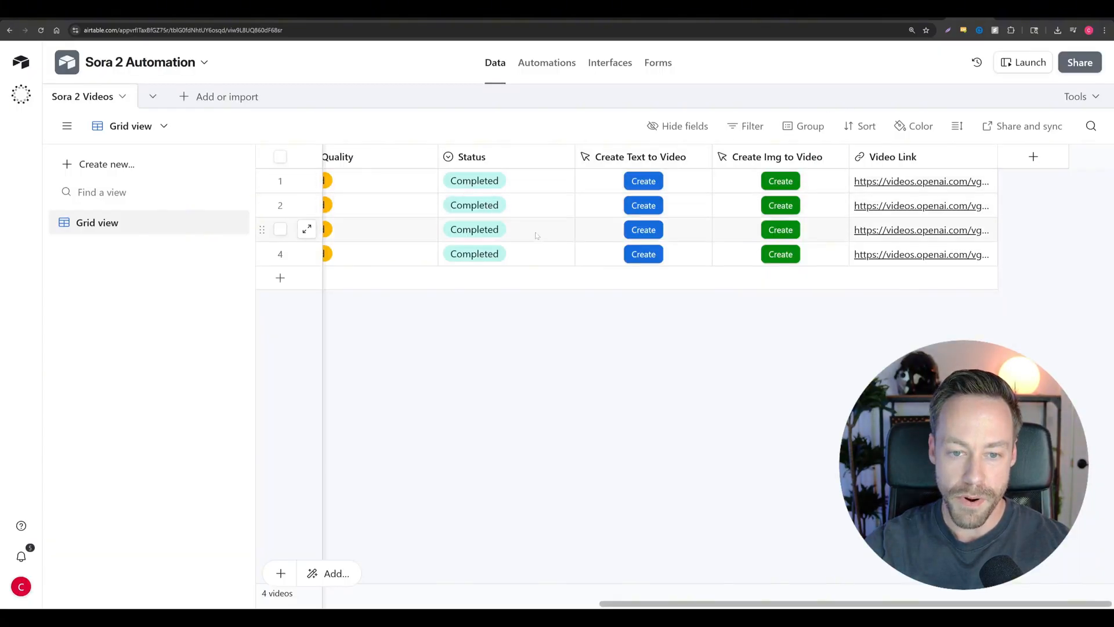
Step: Set the fourth record's Status back to Standby
{"action": "left_click", "coordinate": [503, 253]}
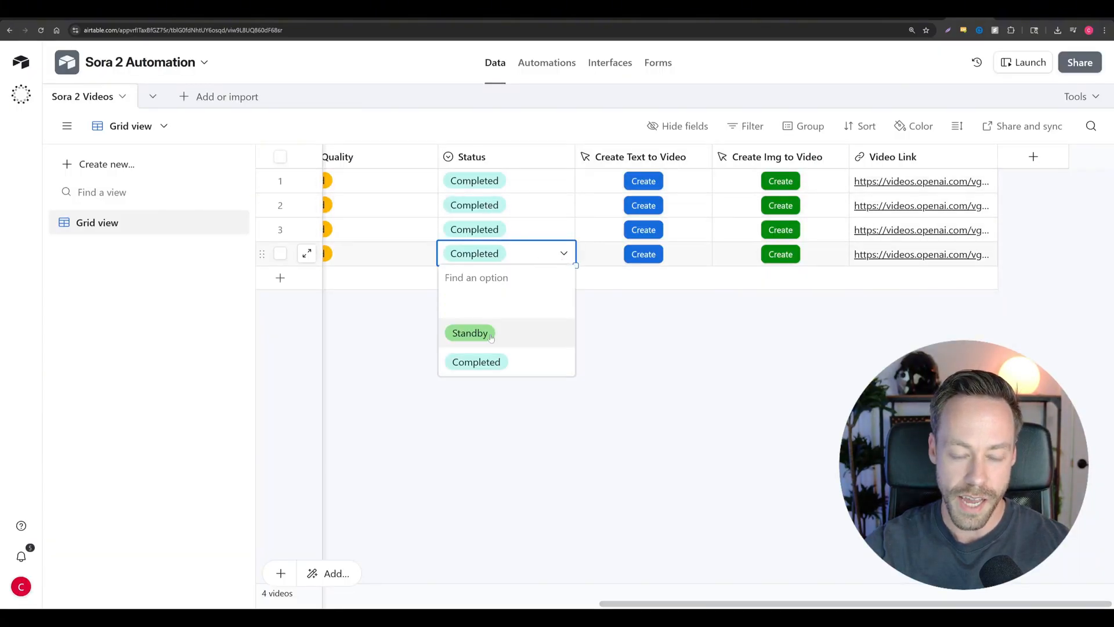
{"action": "left_click", "coordinate": [469, 333]}
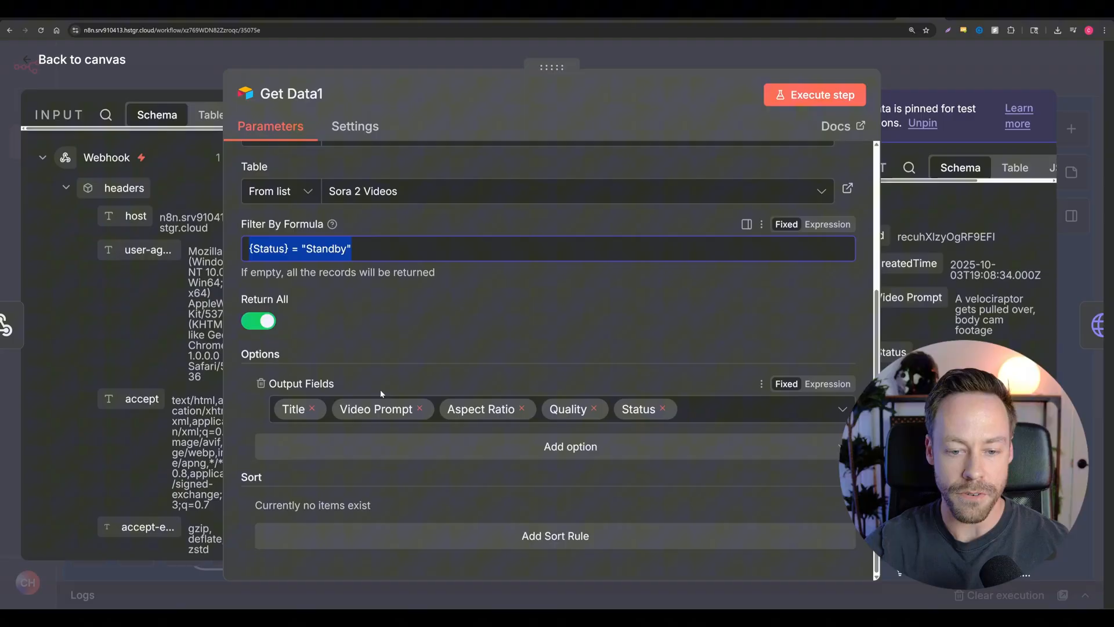
{"action": "mouse_move", "coordinate": [659, 401]}
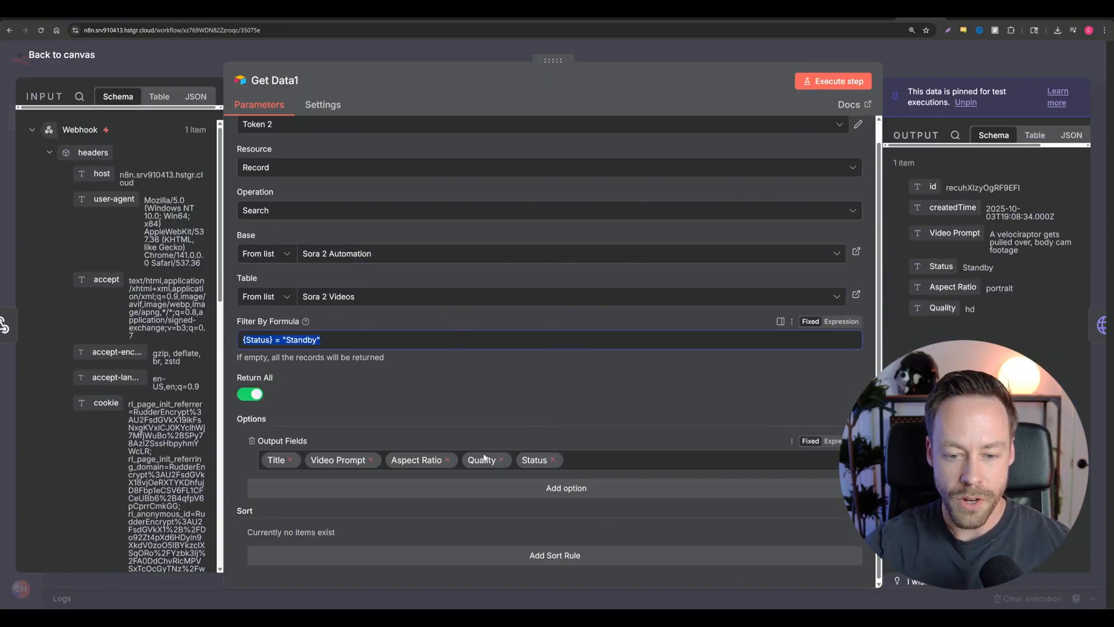
{"action": "mouse_move", "coordinate": [473, 441]}
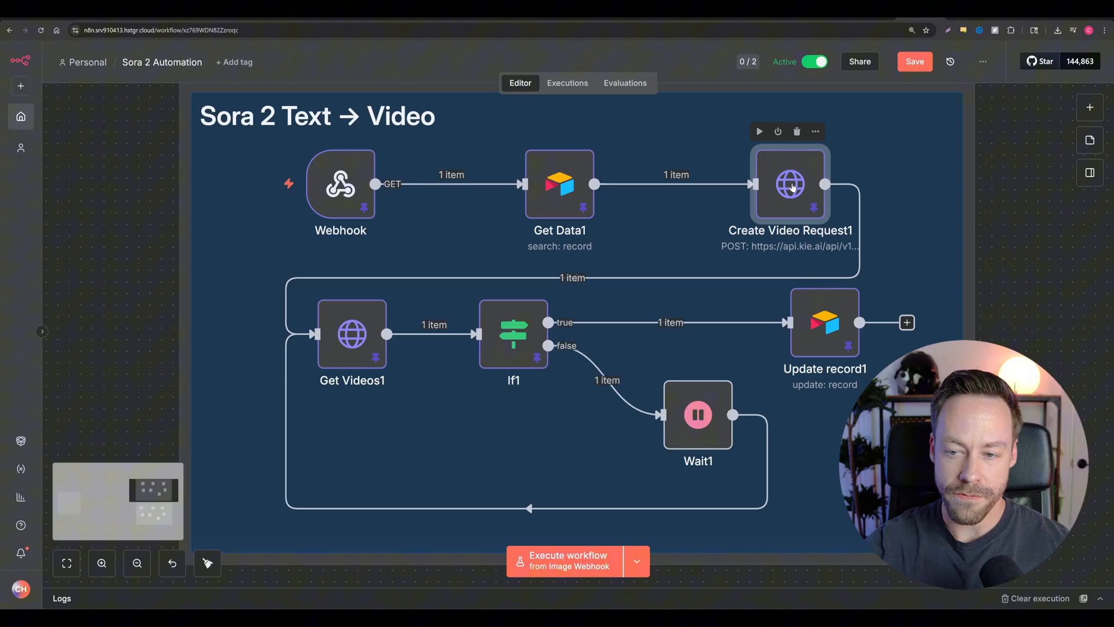
Step: In Create Video Request1, start a new Header Auth credential for the KIE createTask request
{"action": "double_click", "coordinate": [789, 185]}
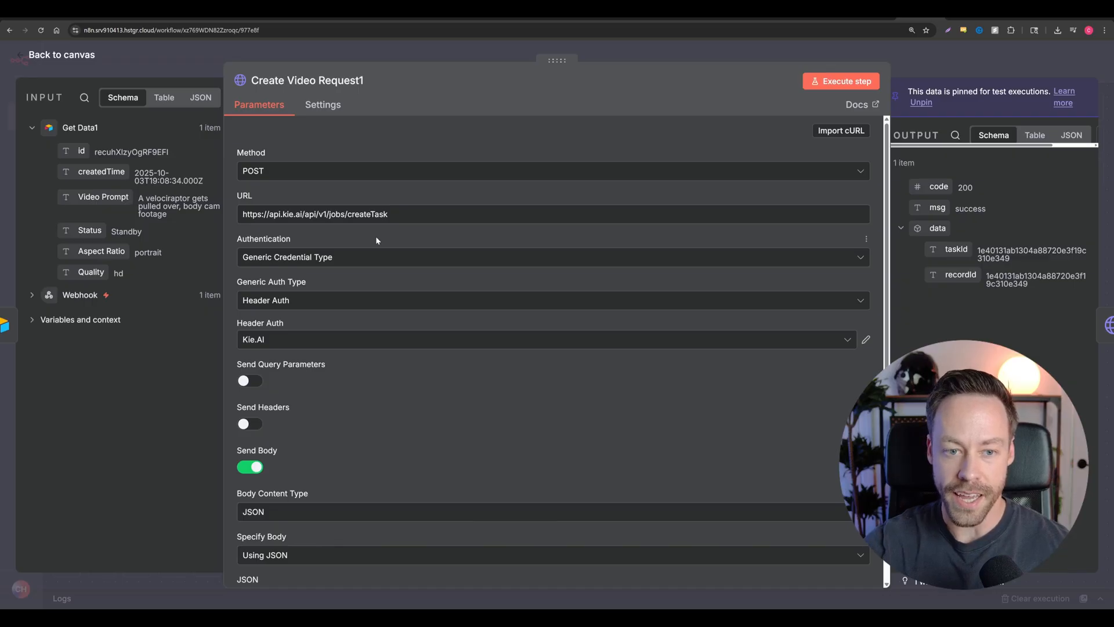
{"action": "scroll", "scroll_direction": "down", "scroll_amount": 3}
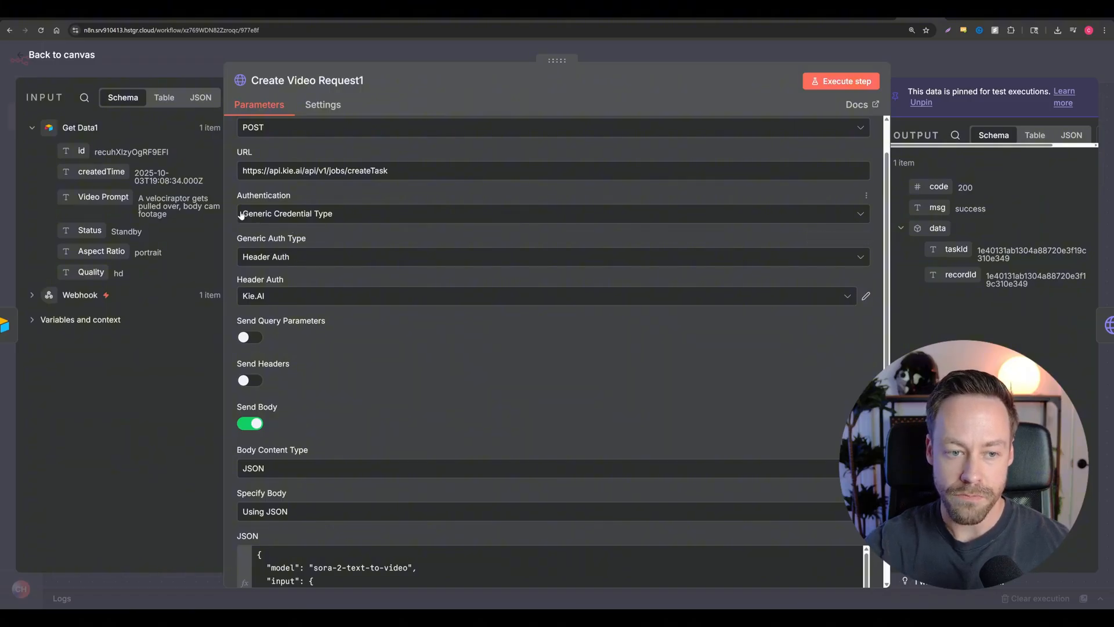
{"action": "mouse_move", "coordinate": [325, 256]}
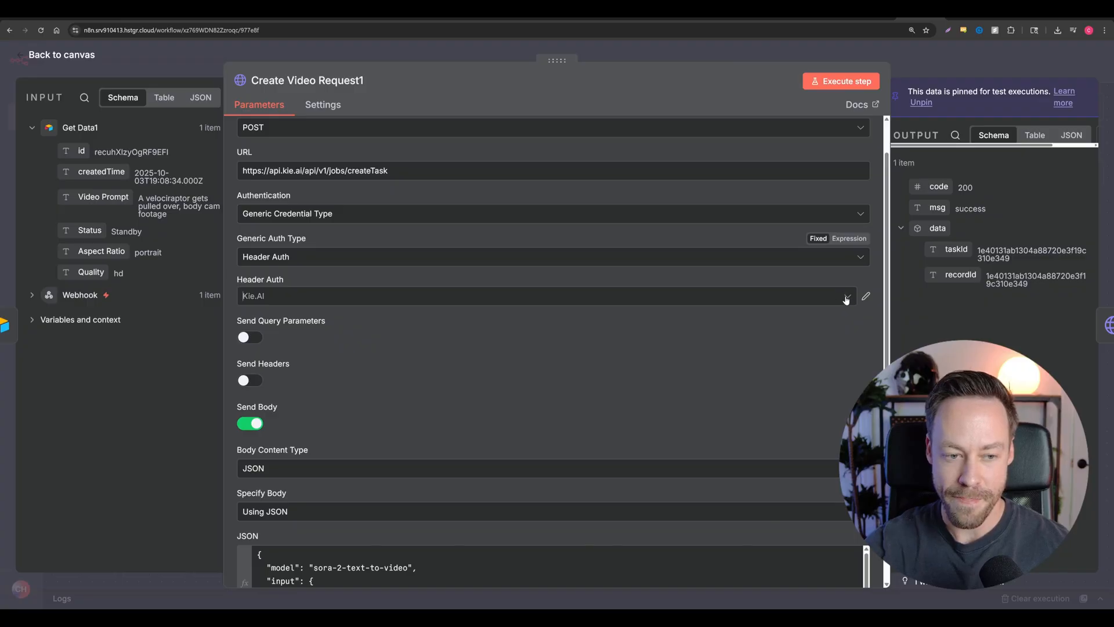
{"action": "left_click", "coordinate": [544, 293]}
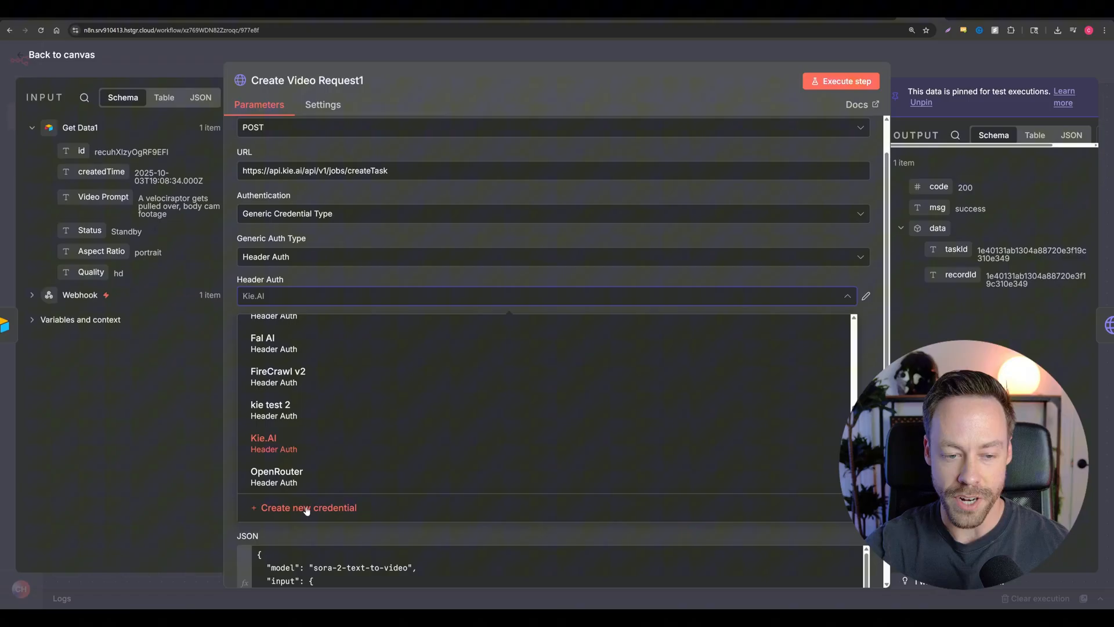
{"action": "left_click", "coordinate": [309, 508]}
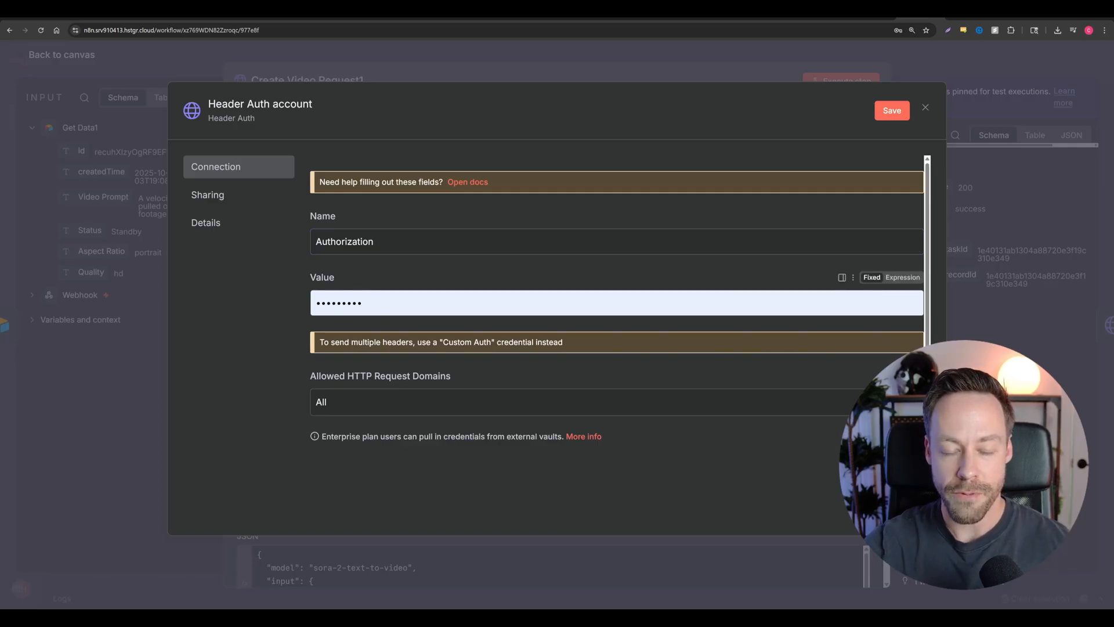
{"action": "mouse_move", "coordinate": [123, 65]}
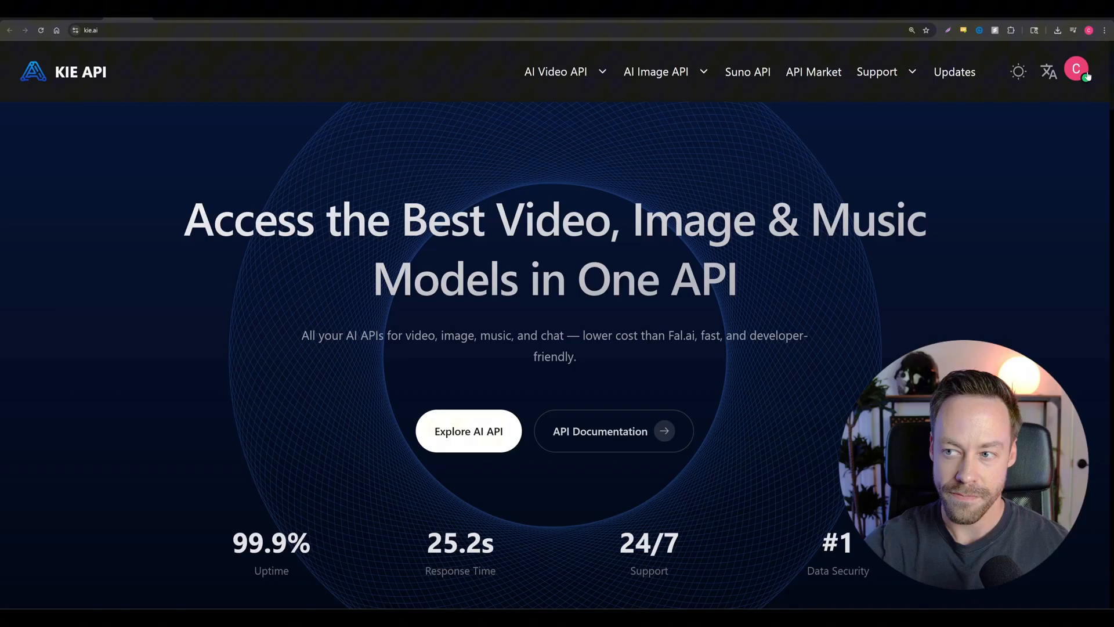
Step: Go to the Kie.ai account dashboard's API Key page
{"action": "left_click", "coordinate": [1076, 69]}
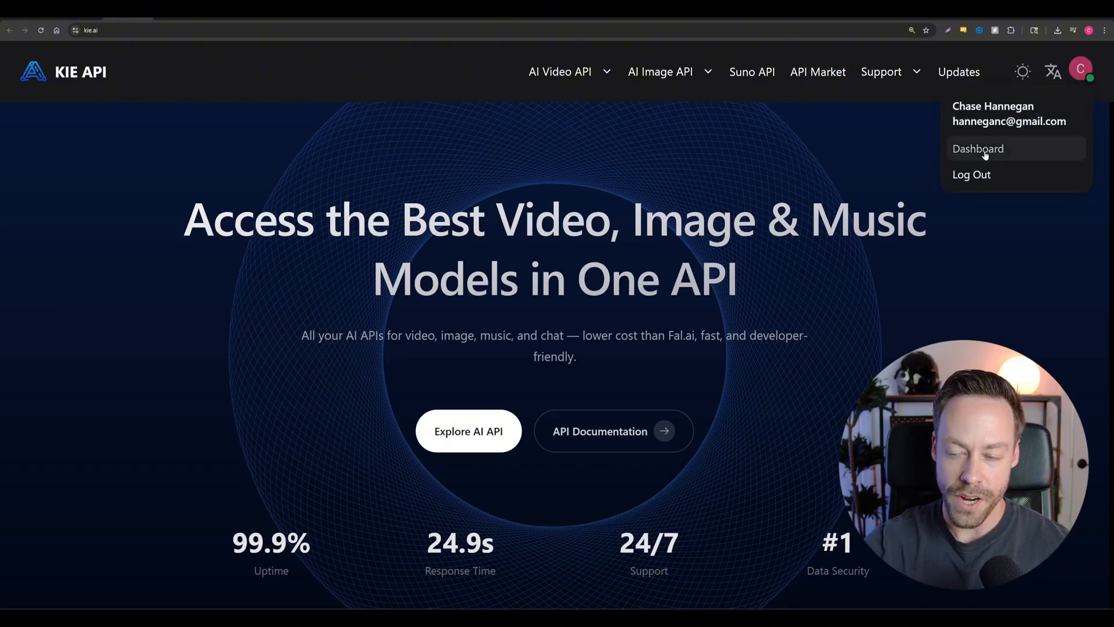
{"action": "left_click", "coordinate": [977, 148]}
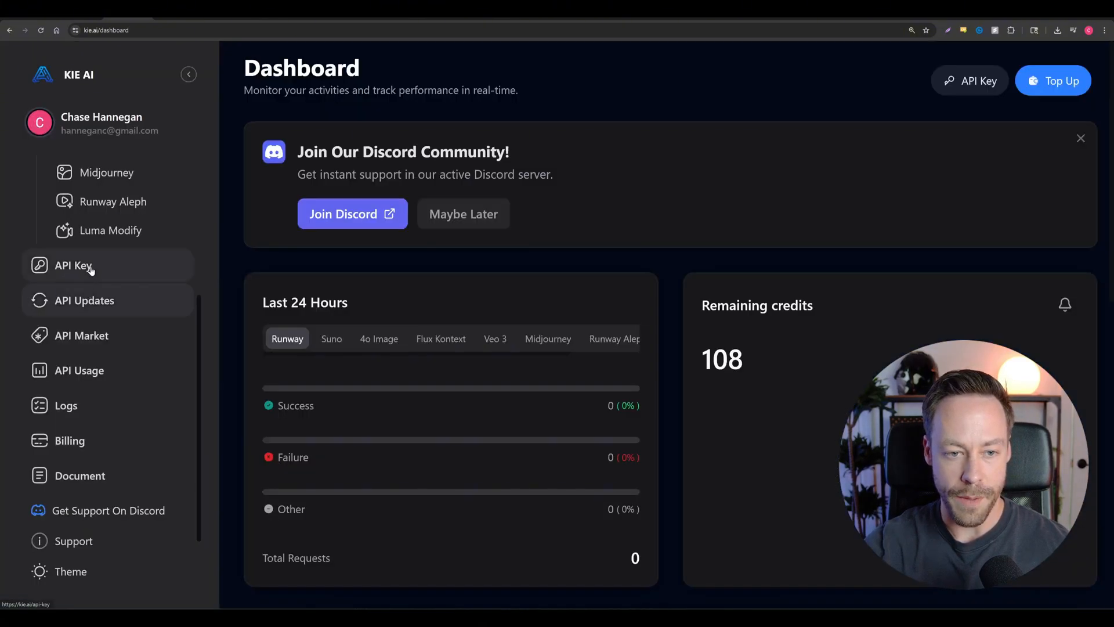
{"action": "left_click", "coordinate": [72, 265]}
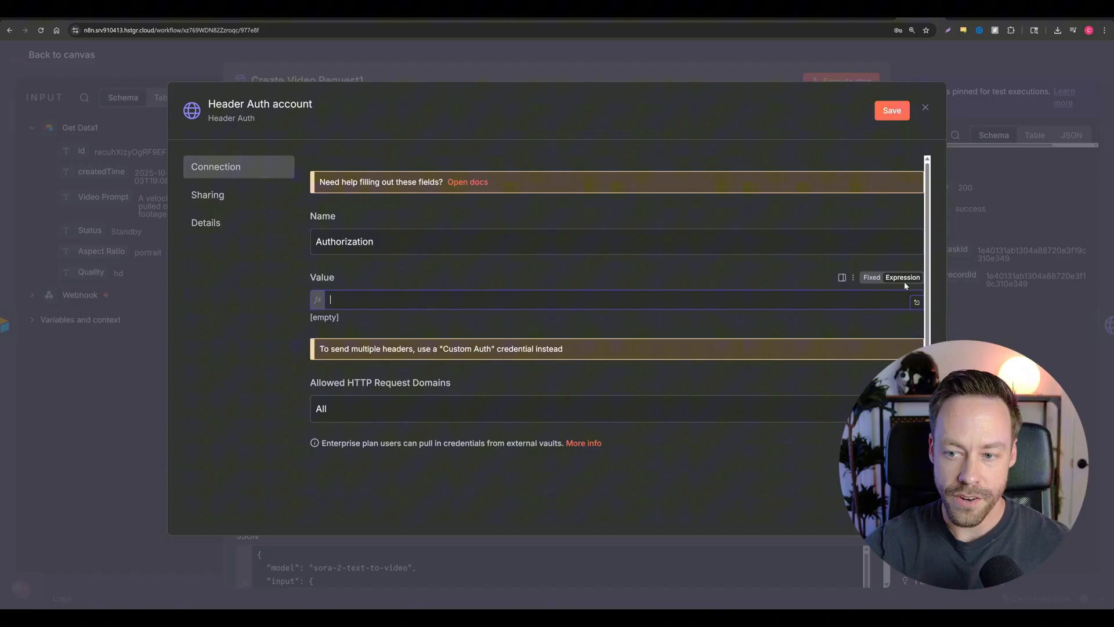
Step: Enter 'Bearer' plus the API key as the expression value and save the credential
{"action": "type", "text": "Bearer"}
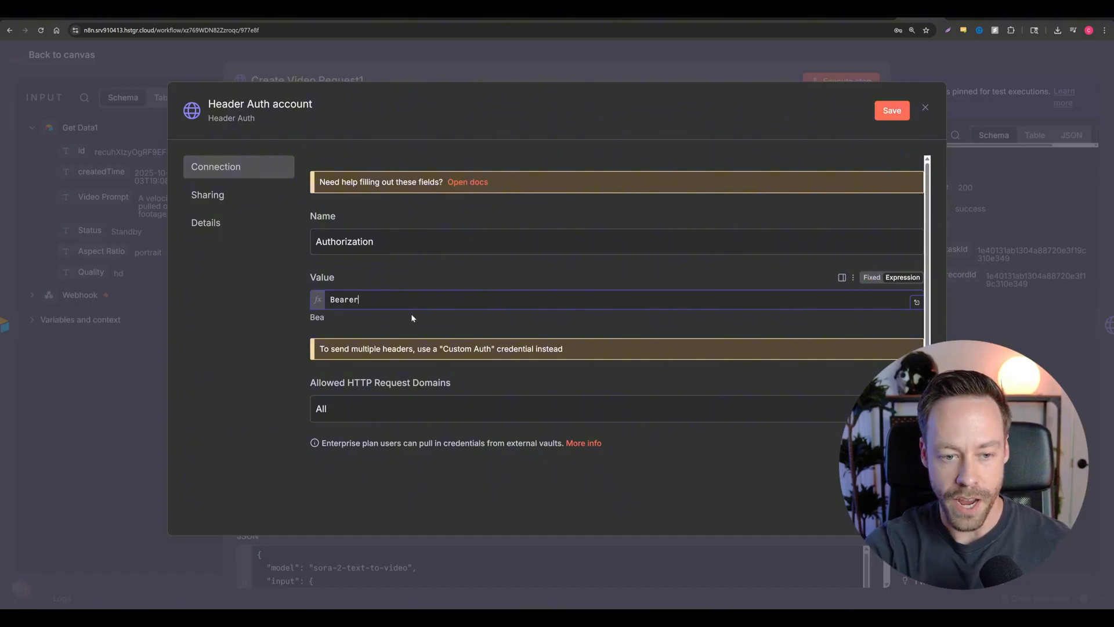
{"action": "type", "text": "Bearer"}
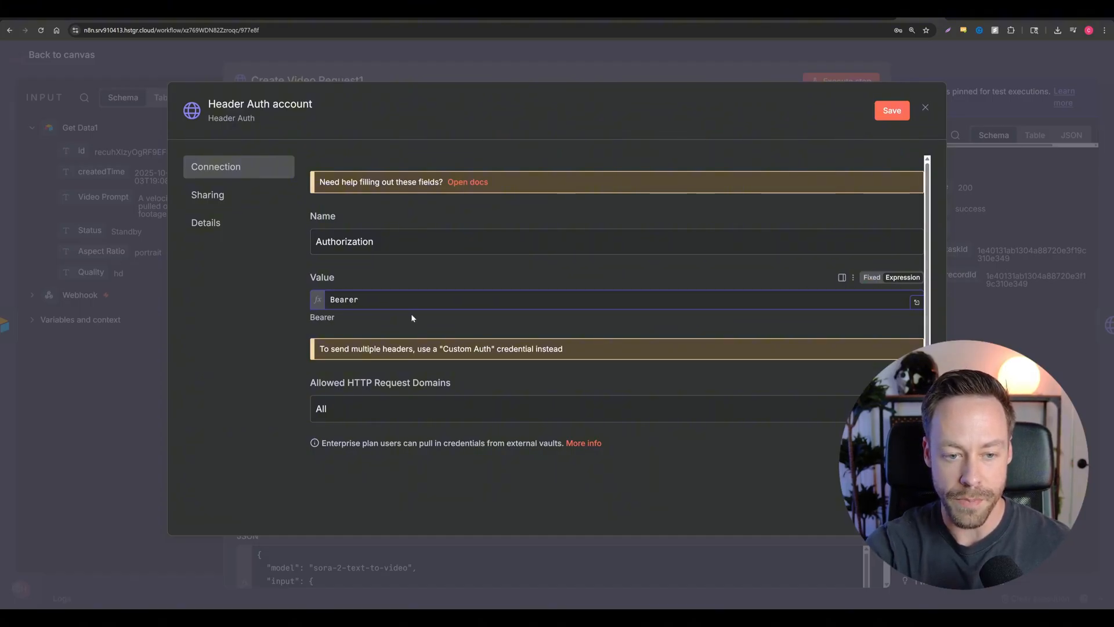
{"action": "type", "text": "asdhjsaudgusiadhias"}
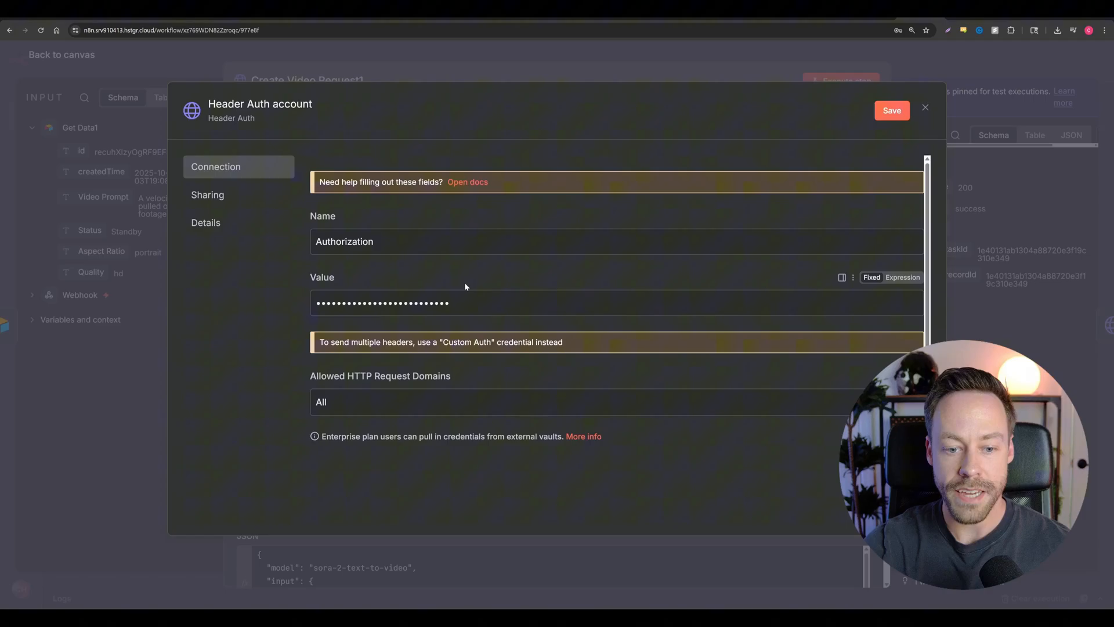
{"action": "left_click", "coordinate": [892, 110]}
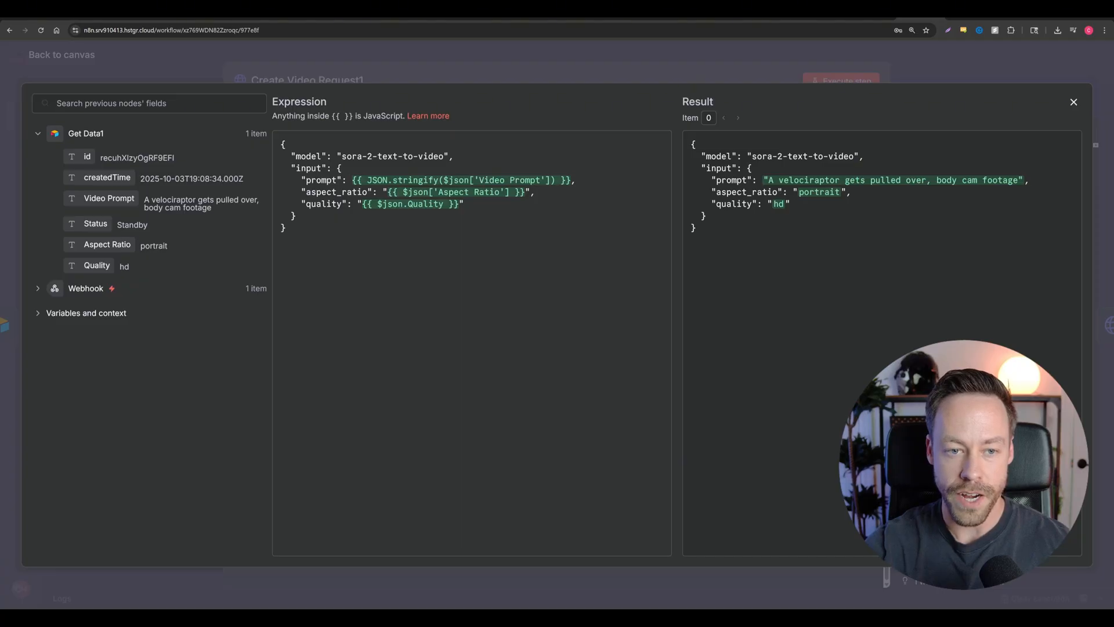
Step: Review the JSON body expression mapping Video Prompt, Aspect Ratio and Quality for sora-2-text-to-video
{"action": "double_click", "coordinate": [393, 155]}
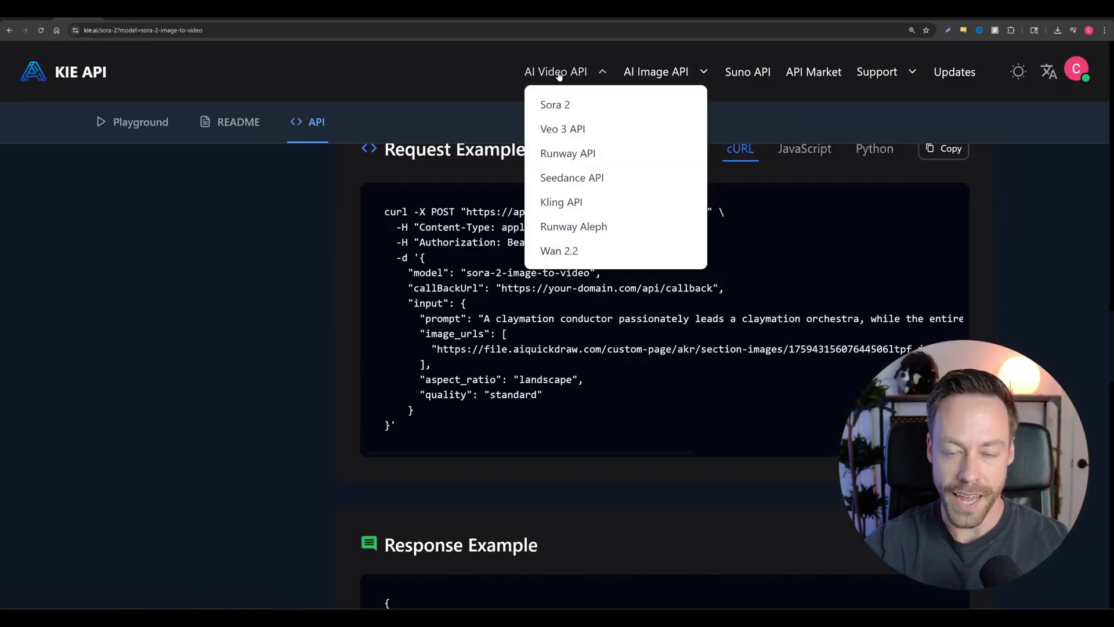
Step: Browse the Kie.ai Sora 2 text-to-video API documentation down to the Request Example
{"action": "left_click", "coordinate": [554, 104]}
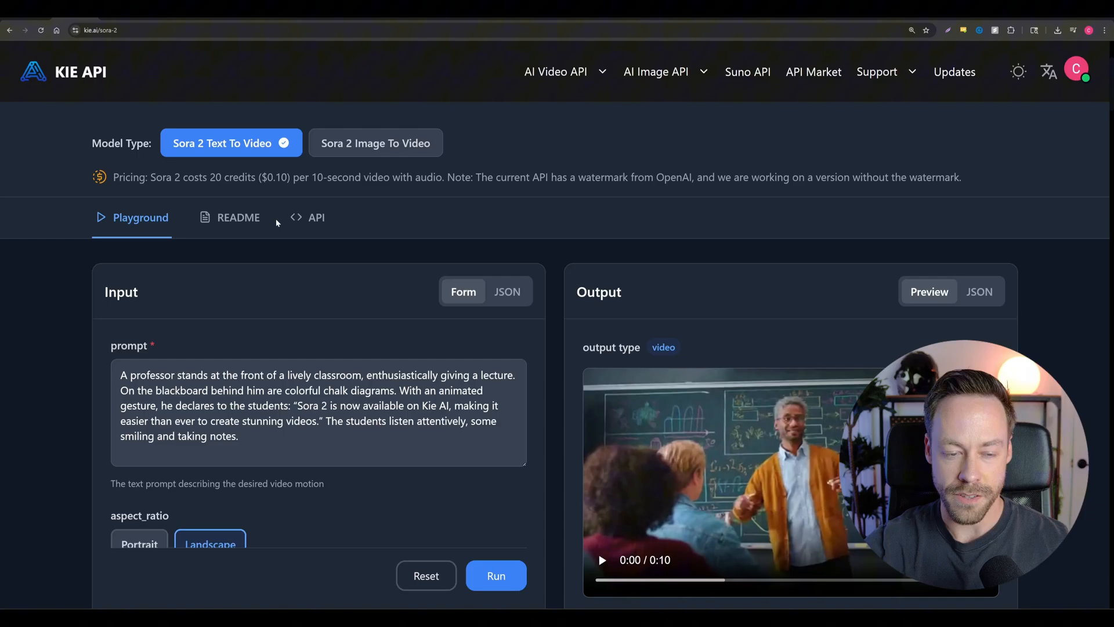
{"action": "scroll", "scroll_direction": "down", "scroll_amount": 3}
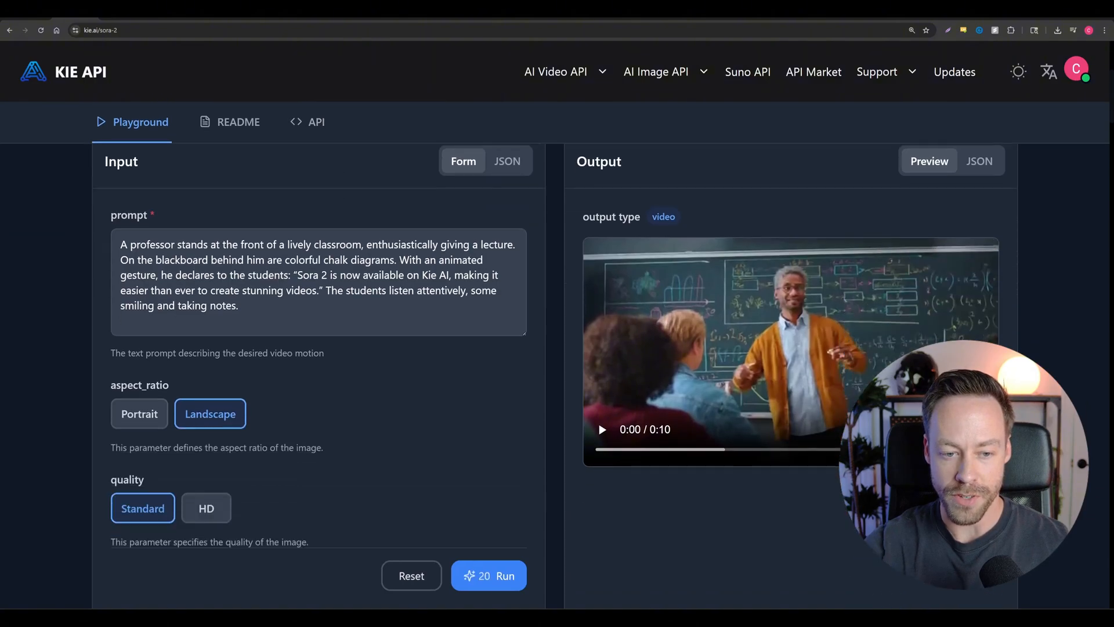
{"action": "left_click", "coordinate": [314, 123]}
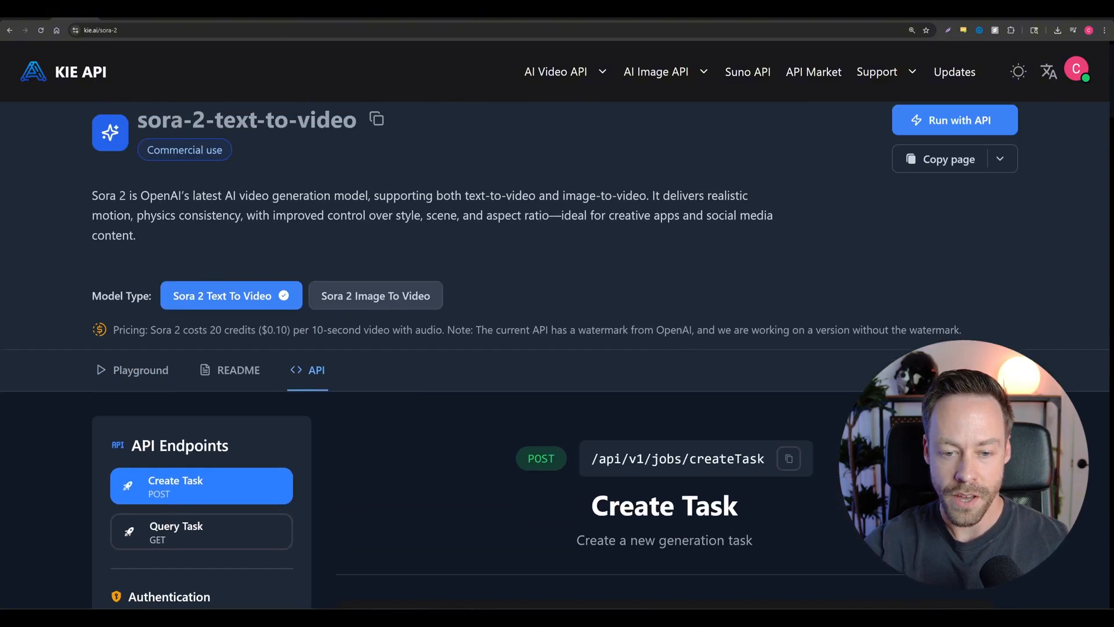
{"action": "scroll", "scroll_direction": "down", "scroll_amount": 3}
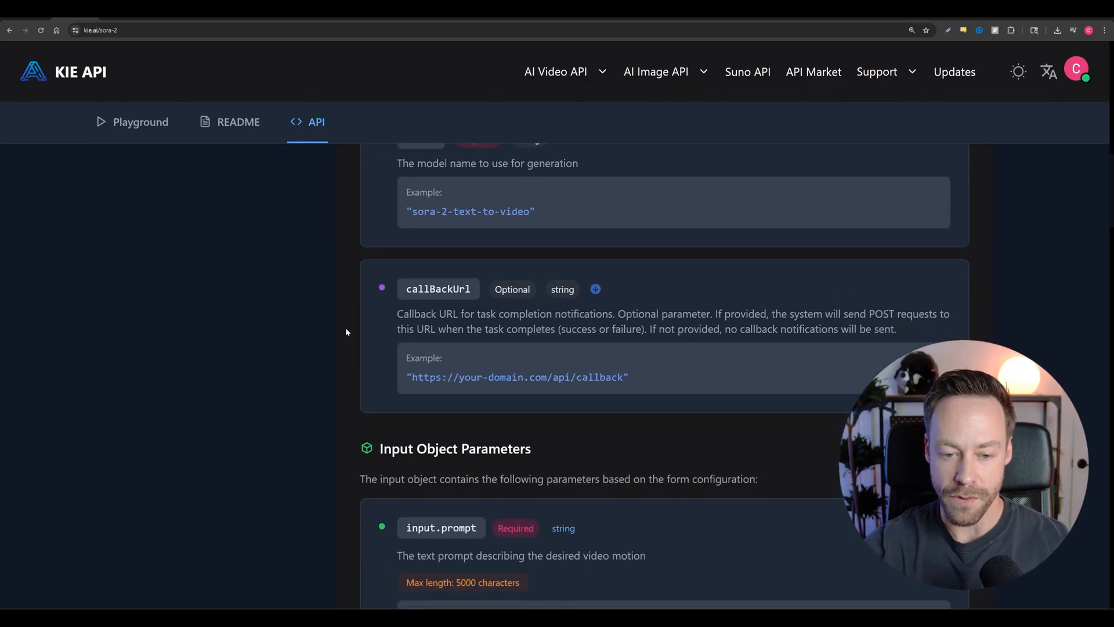
{"action": "scroll", "scroll_direction": "up", "scroll_amount": 3}
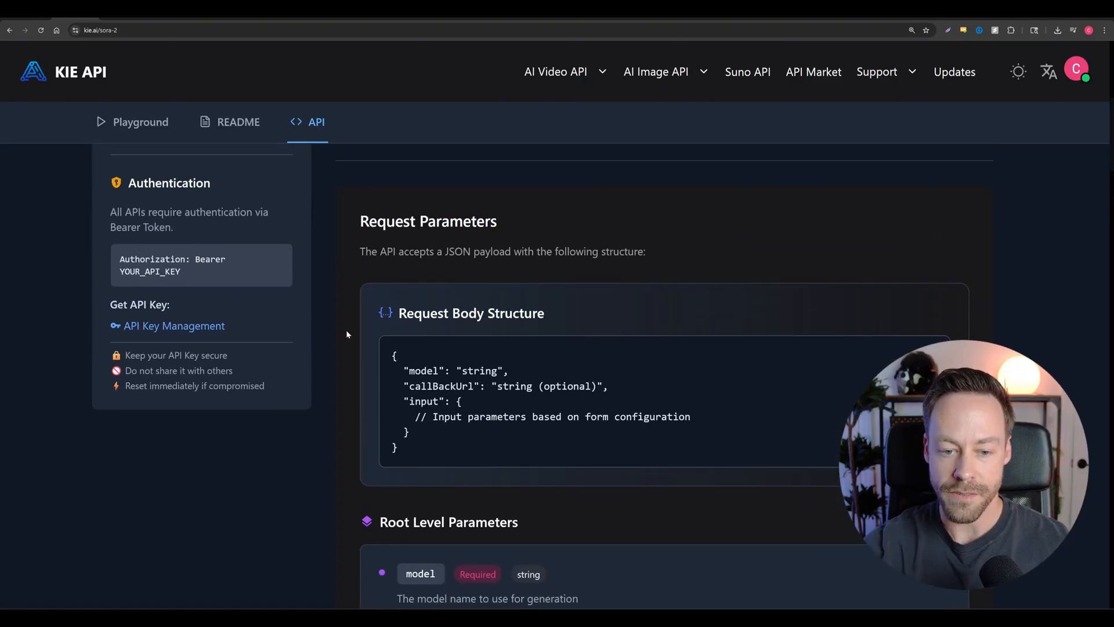
{"action": "scroll", "scroll_direction": "down", "scroll_amount": 3}
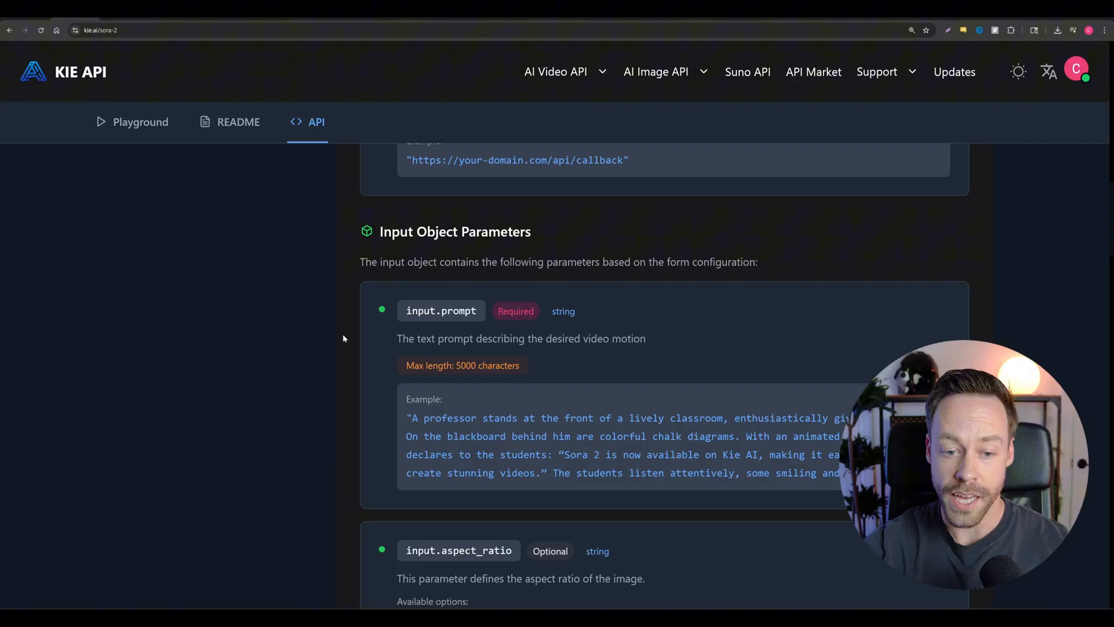
{"action": "scroll", "scroll_direction": "down", "scroll_amount": 3}
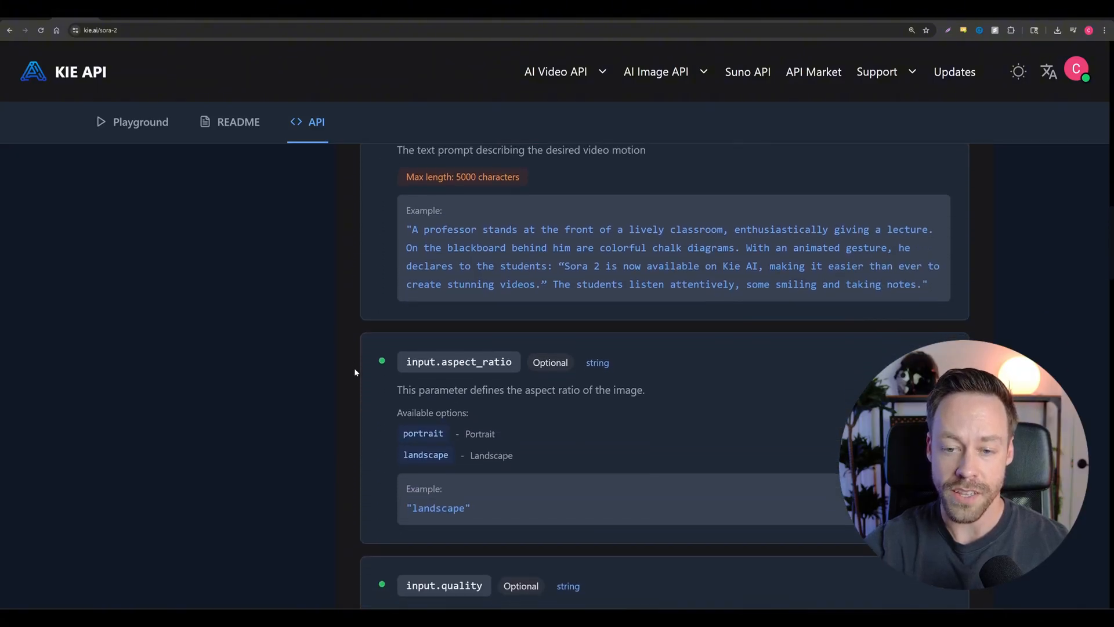
Step: Reach the cURL example and highlight its model and callback lines
{"action": "scroll", "scroll_direction": "down", "scroll_amount": 3}
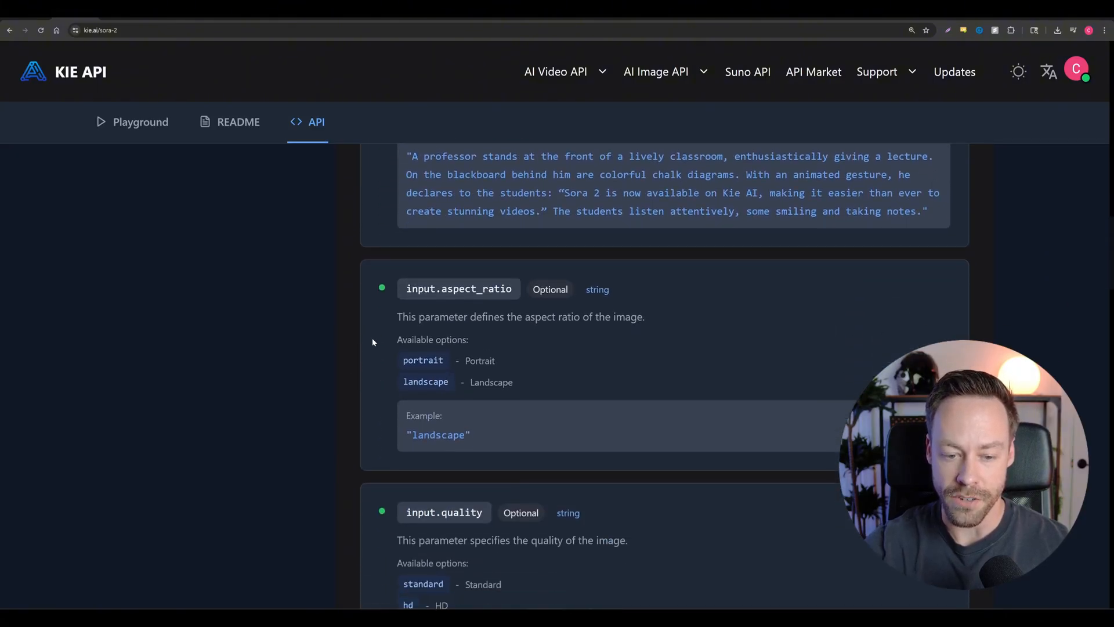
{"action": "scroll", "scroll_direction": "down", "scroll_amount": 3}
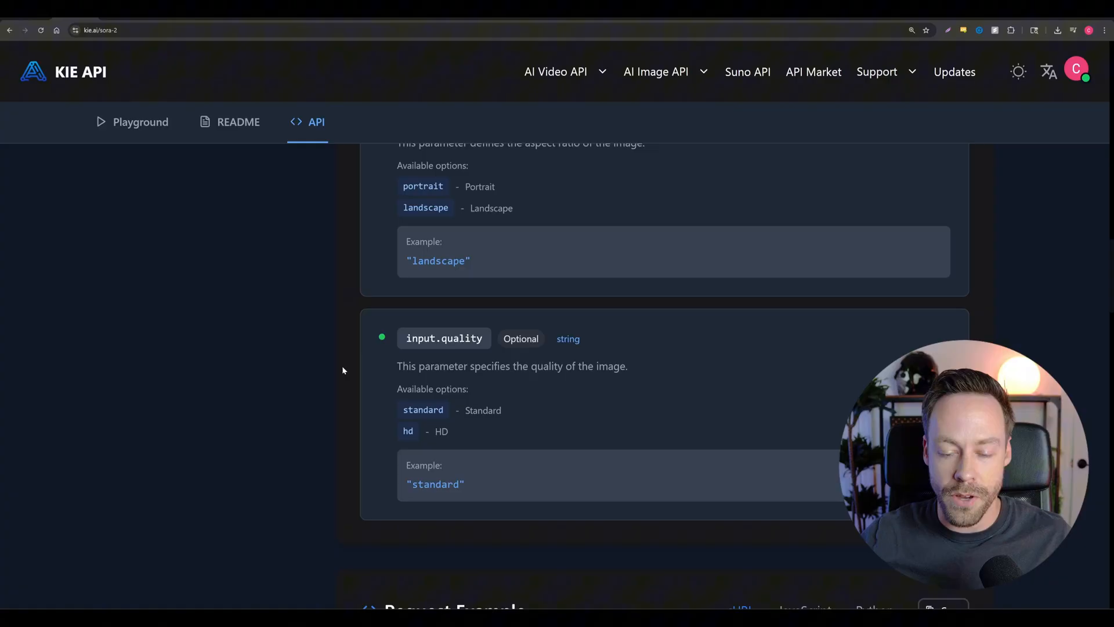
{"action": "scroll", "scroll_direction": "down", "scroll_amount": 3}
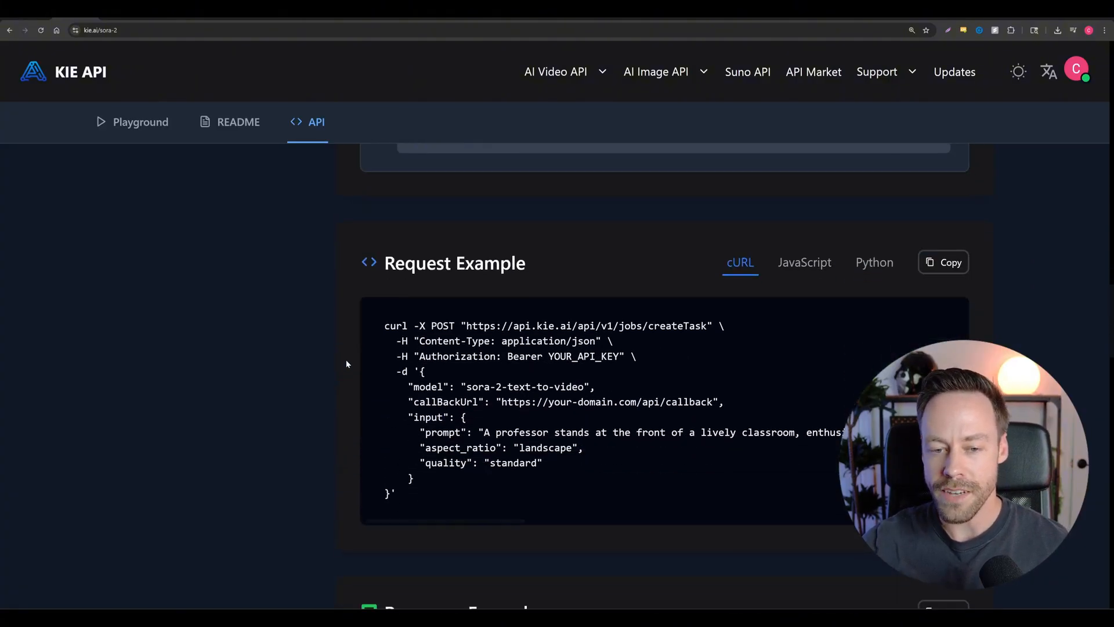
{"action": "scroll", "scroll_direction": "down", "scroll_amount": 3}
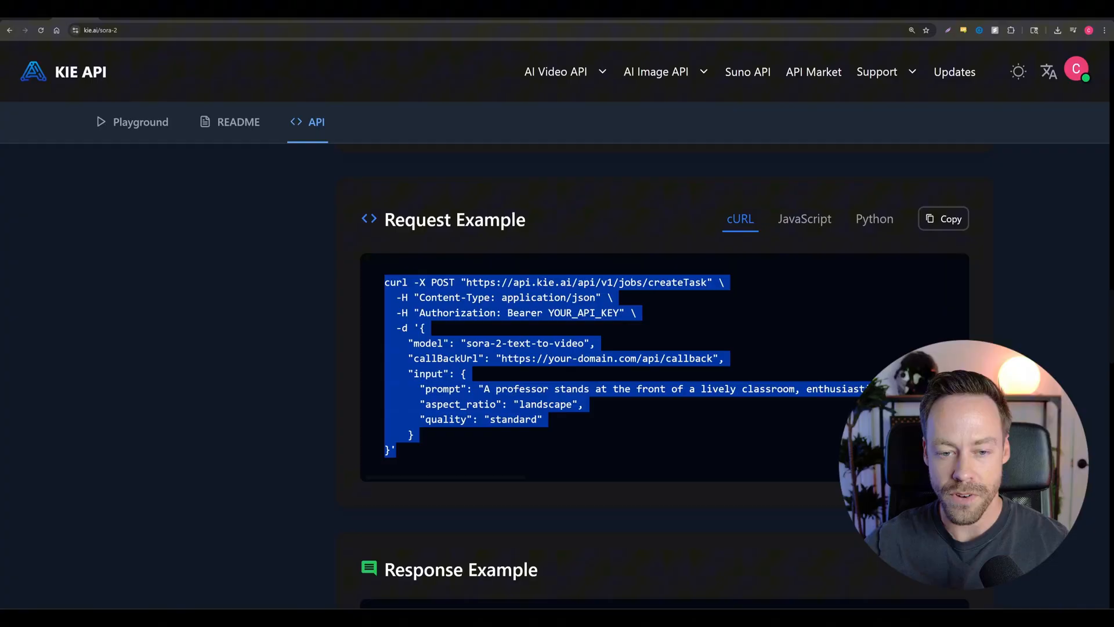
{"action": "mouse_move", "coordinate": [296, 379]}
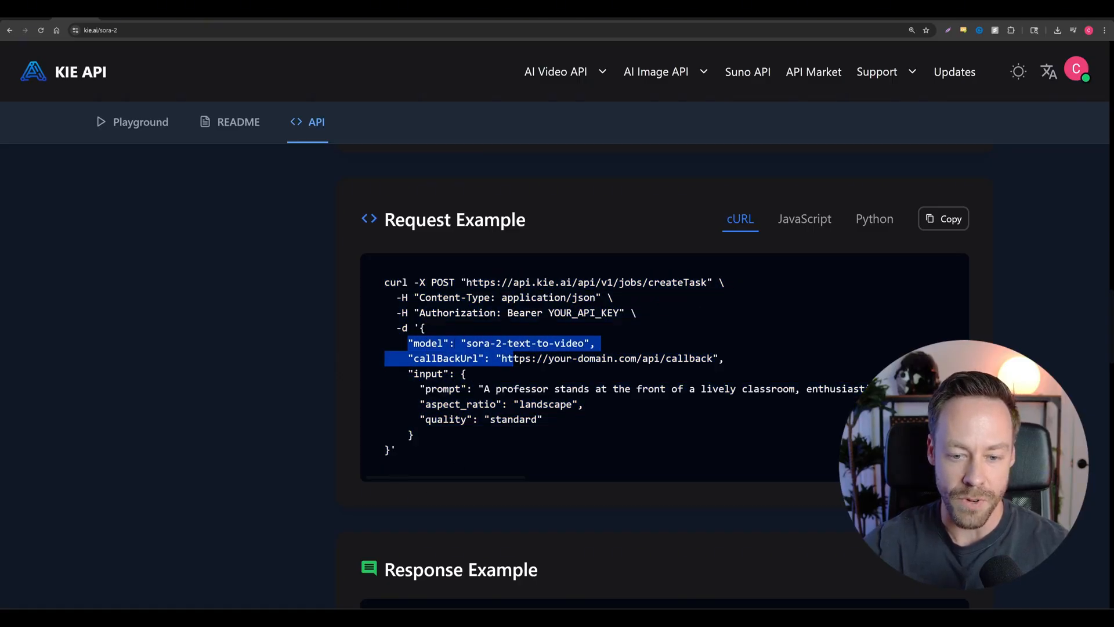
{"action": "left_click_drag", "start_coordinate": [408, 344], "coordinate": [582, 436]}
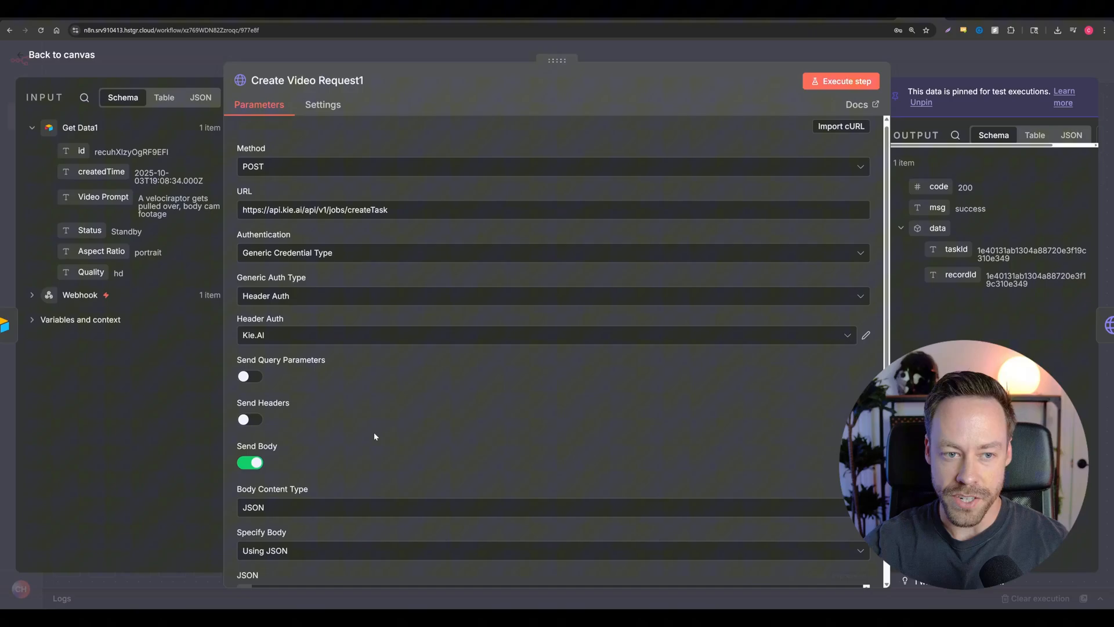
{"action": "mouse_move", "coordinate": [363, 304]}
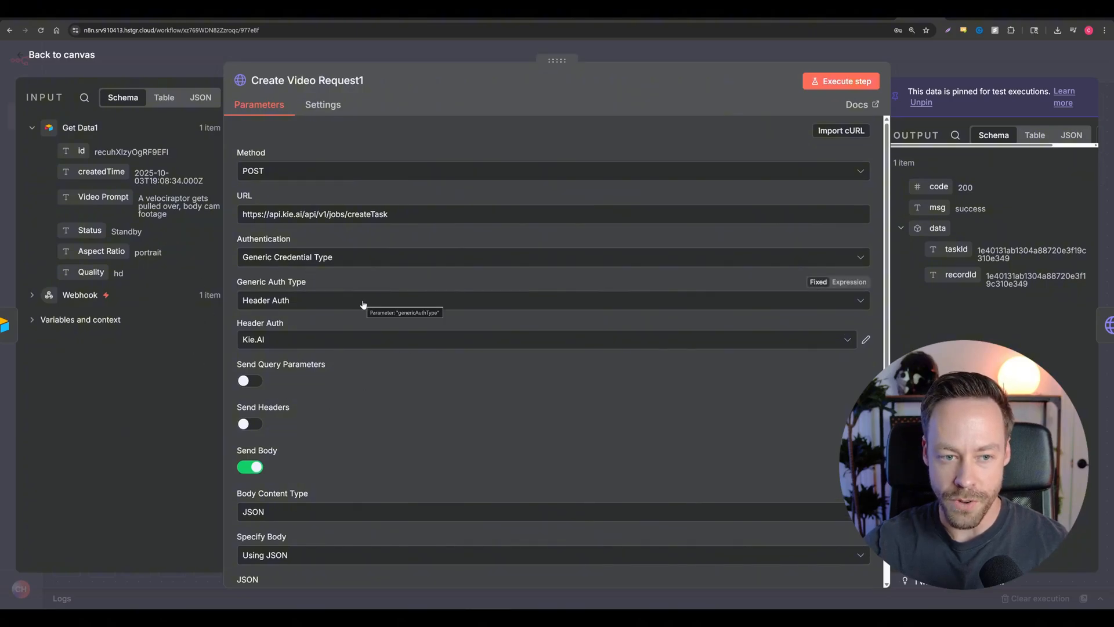
Step: Inspect Get Videos1 polling by taskId and If1 checking state equals success, then return to the canvas
{"action": "left_click", "coordinate": [58, 56]}
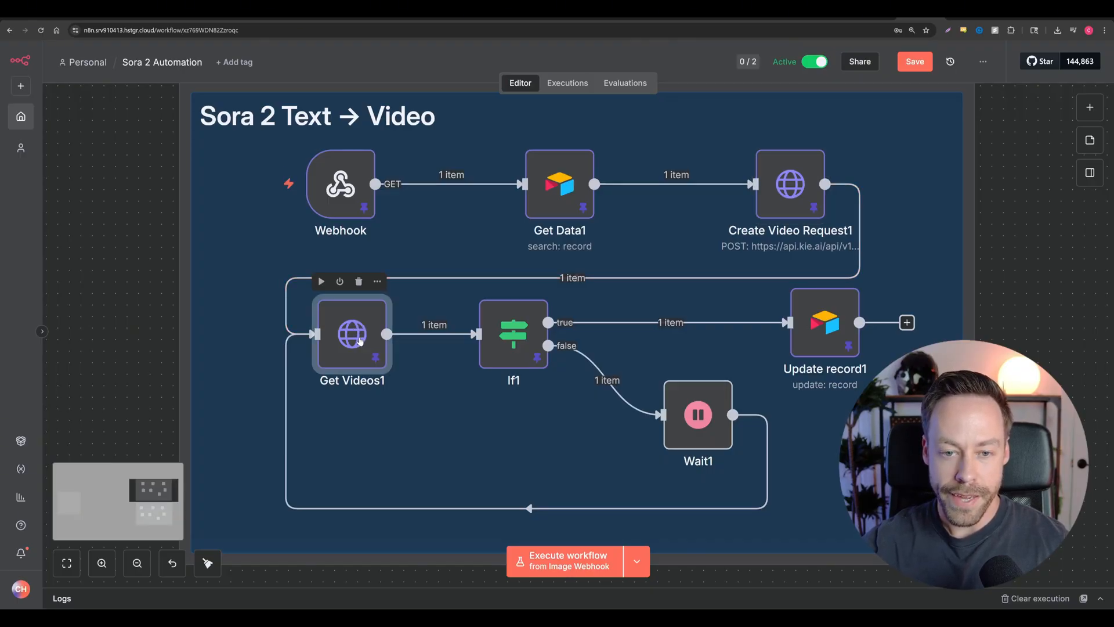
{"action": "double_click", "coordinate": [352, 335]}
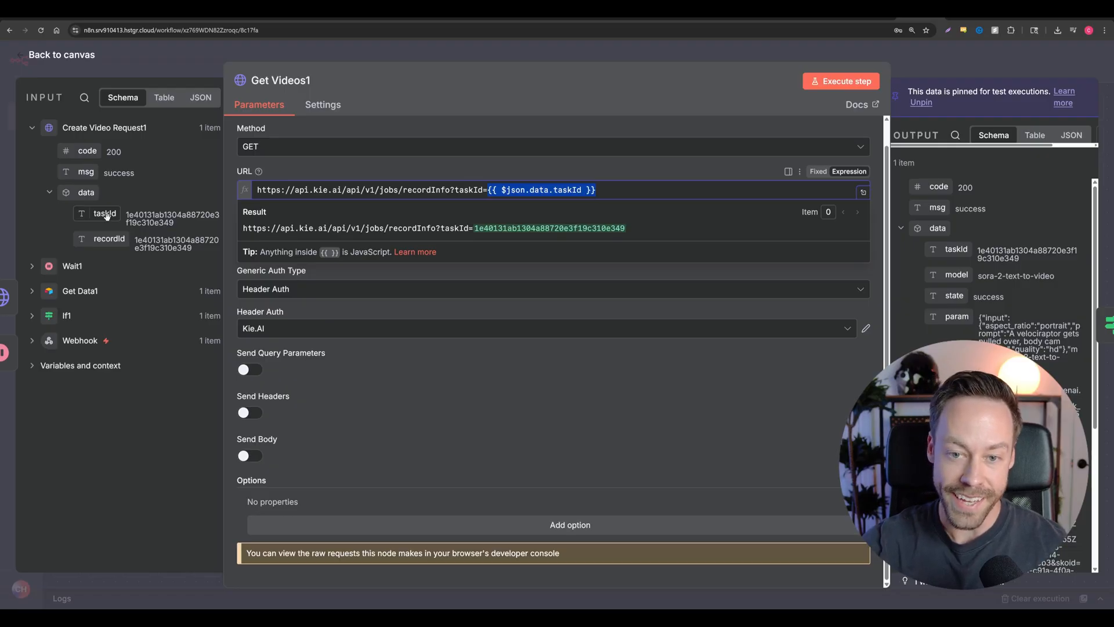
{"action": "left_click", "coordinate": [67, 316]}
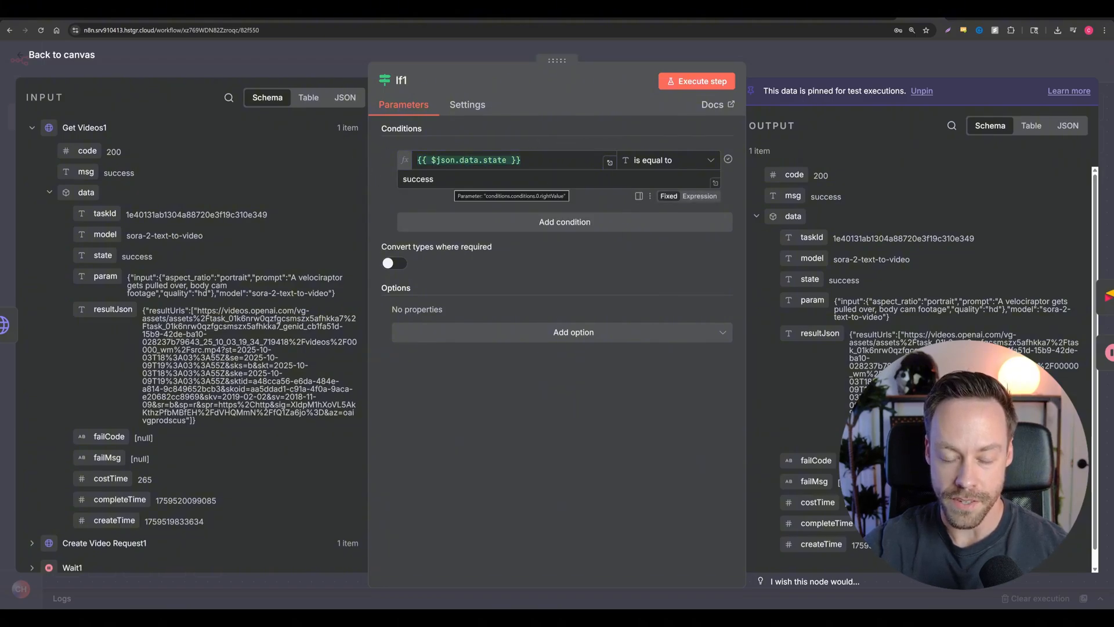
{"action": "left_click", "coordinate": [59, 54]}
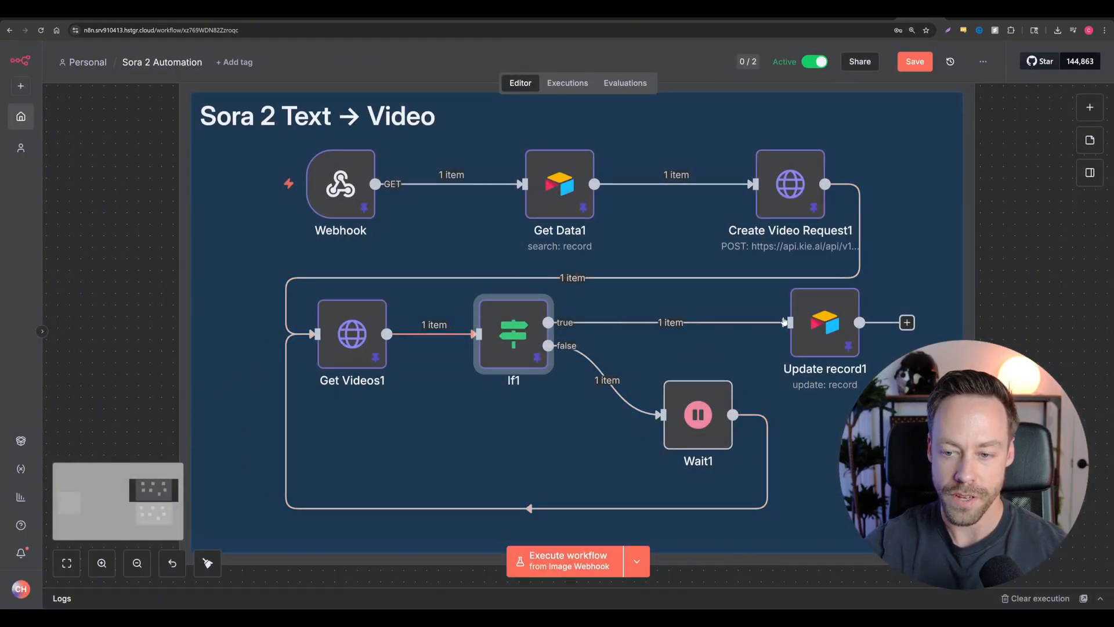
Step: Review Update record1 setting Status to Completed and Video Link to the first result URL
{"action": "double_click", "coordinate": [824, 323]}
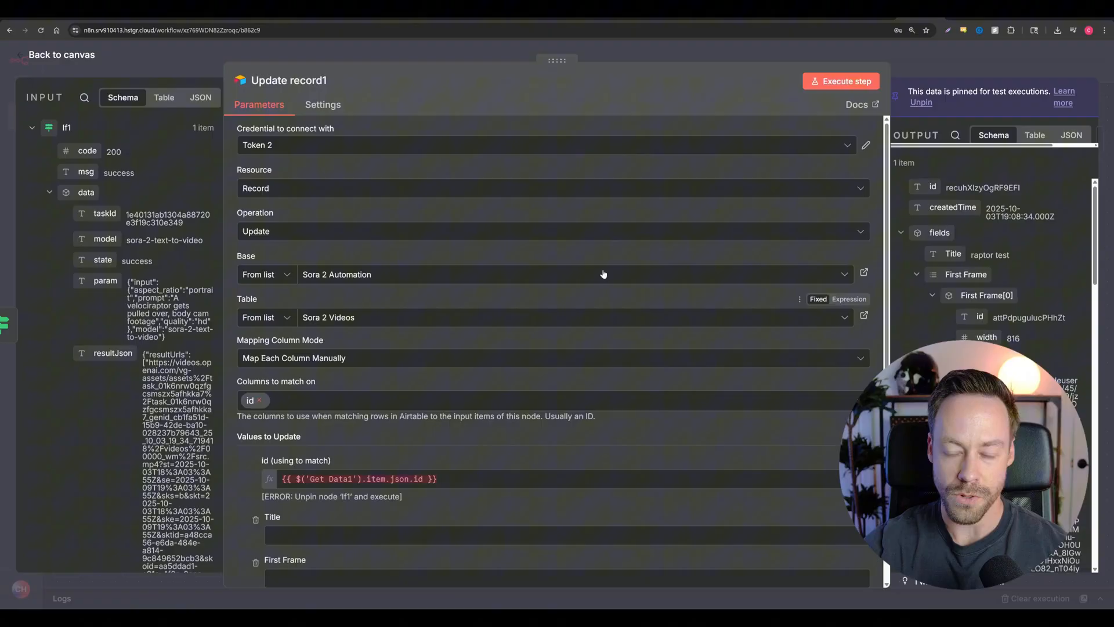
{"action": "scroll", "scroll_direction": "down", "scroll_amount": 3}
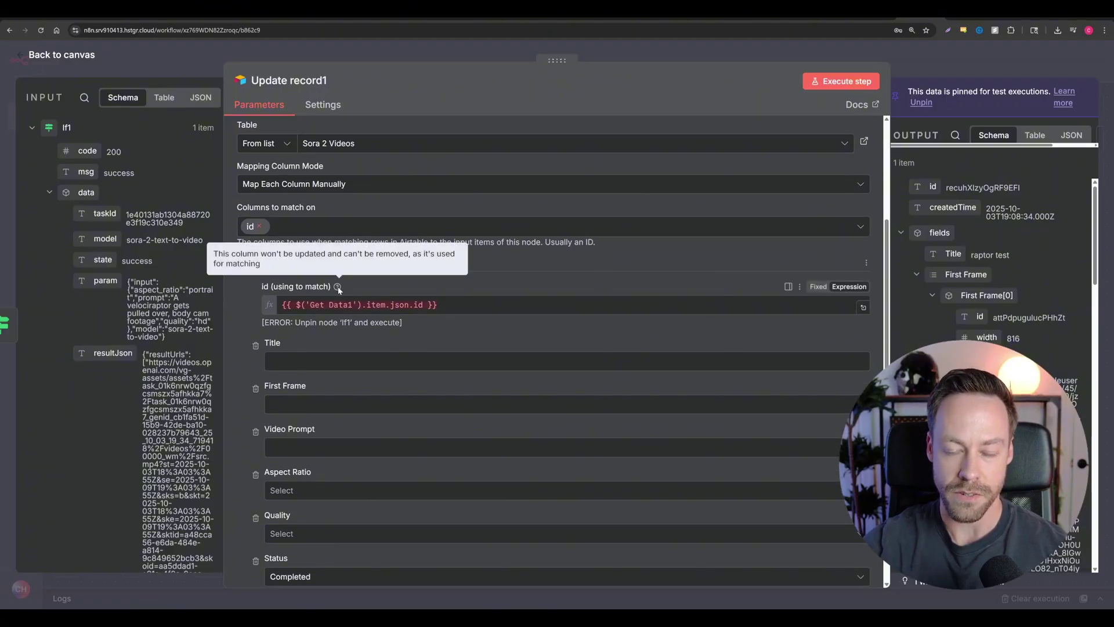
{"action": "mouse_move", "coordinate": [513, 285]}
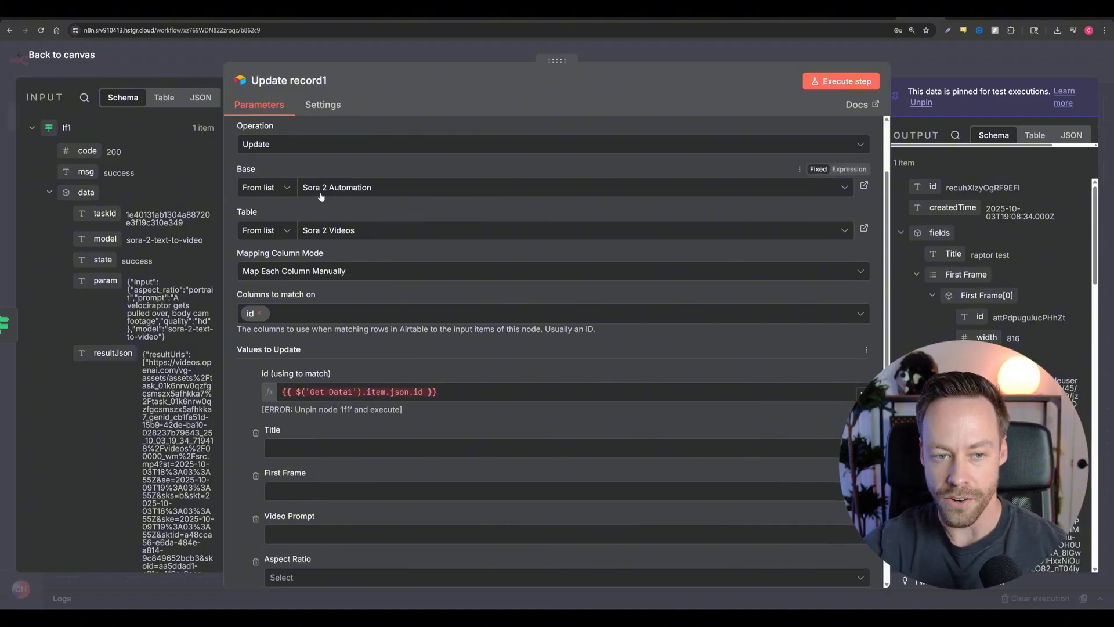
{"action": "mouse_move", "coordinate": [320, 195]}
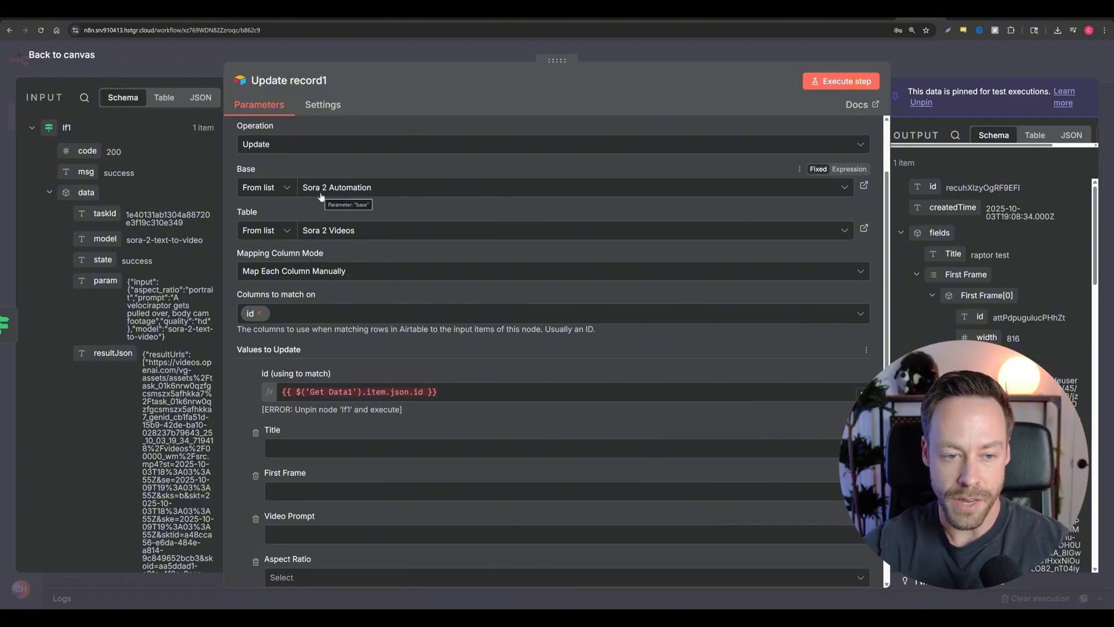
{"action": "scroll", "scroll_direction": "down", "scroll_amount": 3}
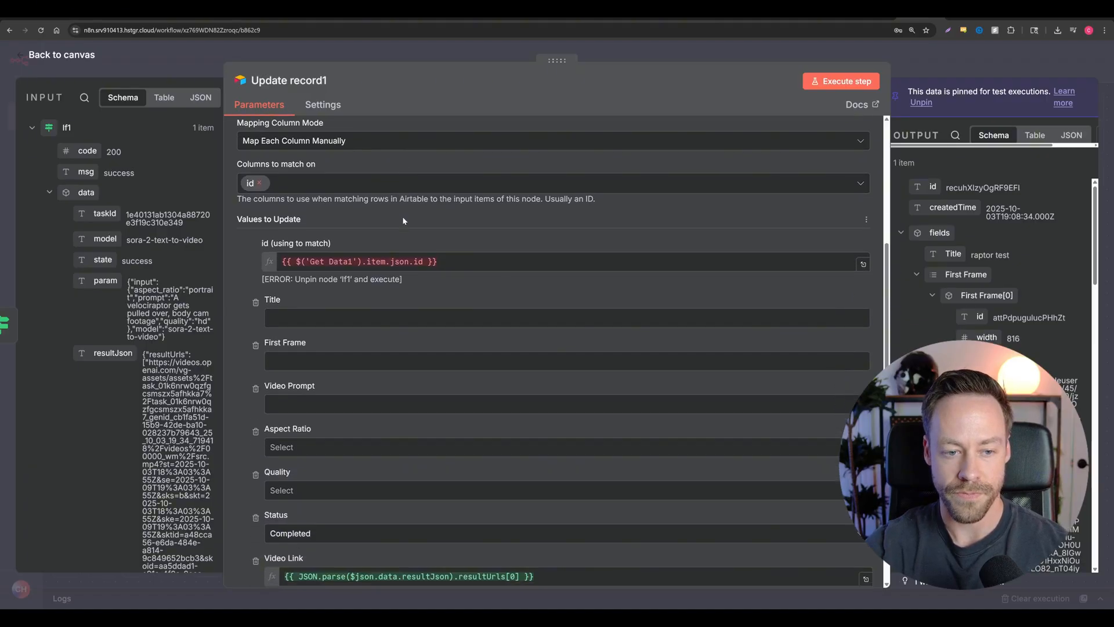
{"action": "scroll", "scroll_direction": "down", "scroll_amount": 3}
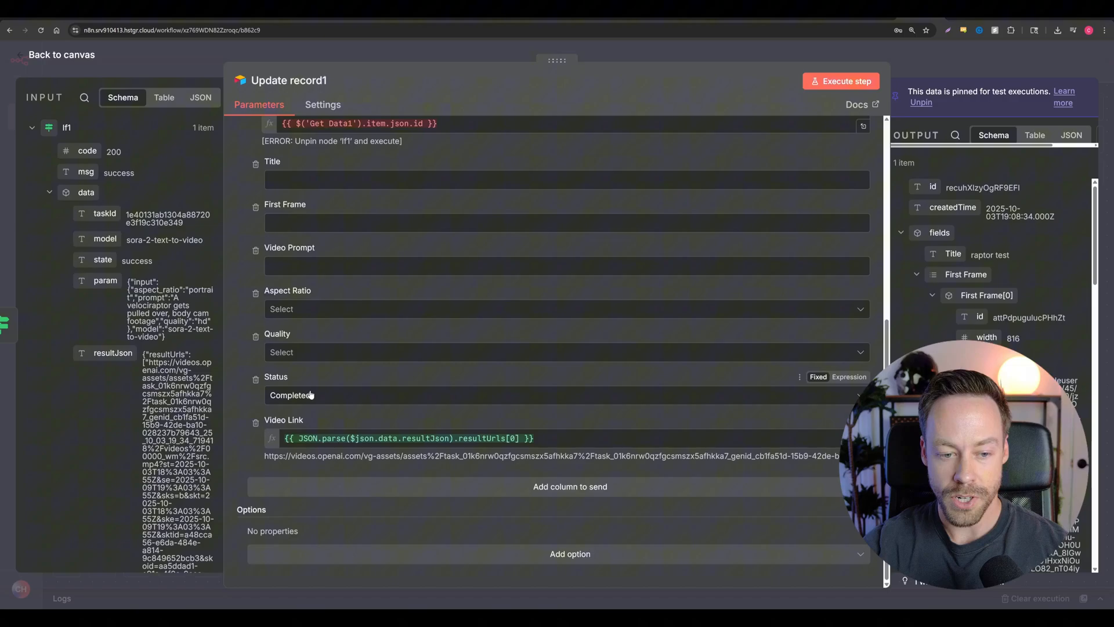
{"action": "mouse_move", "coordinate": [327, 365]}
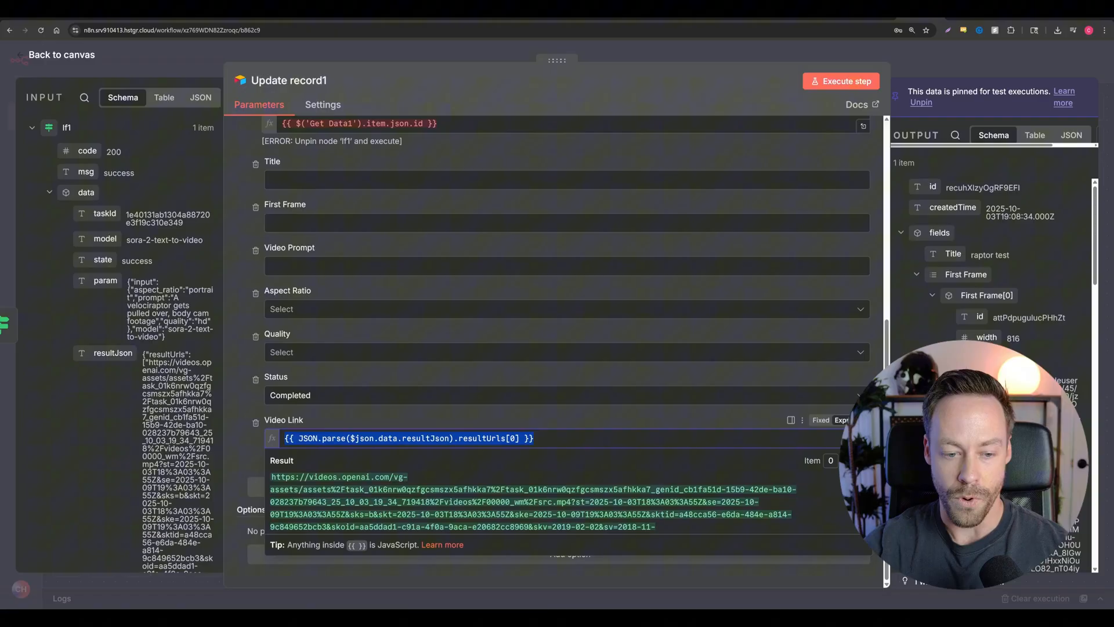
{"action": "mouse_move", "coordinate": [240, 395]}
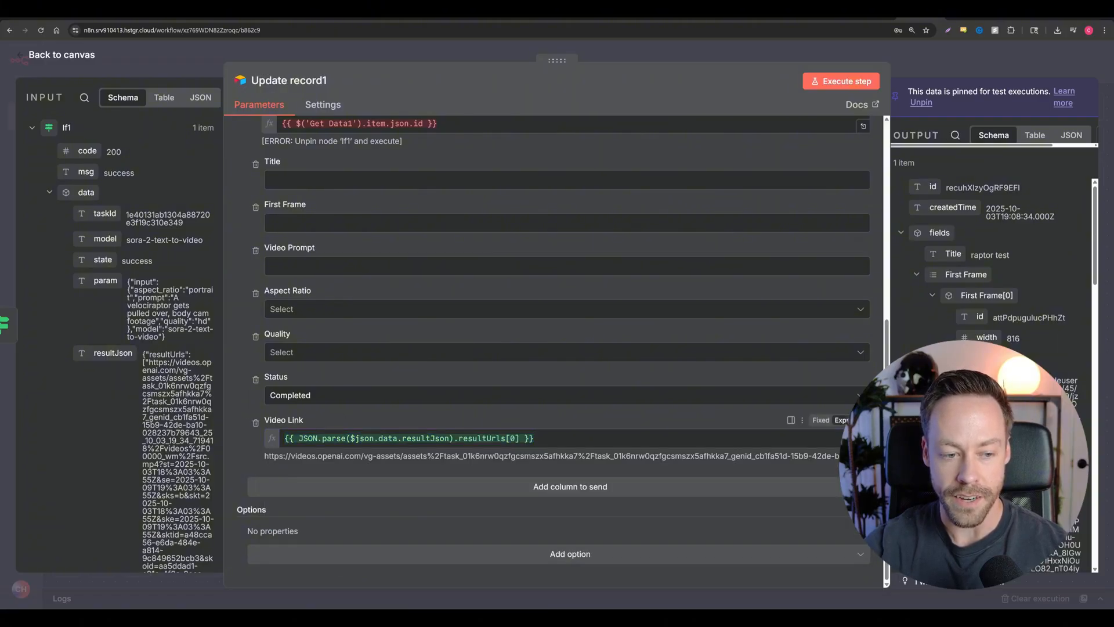
{"action": "scroll", "scroll_direction": "down", "scroll_amount": 3}
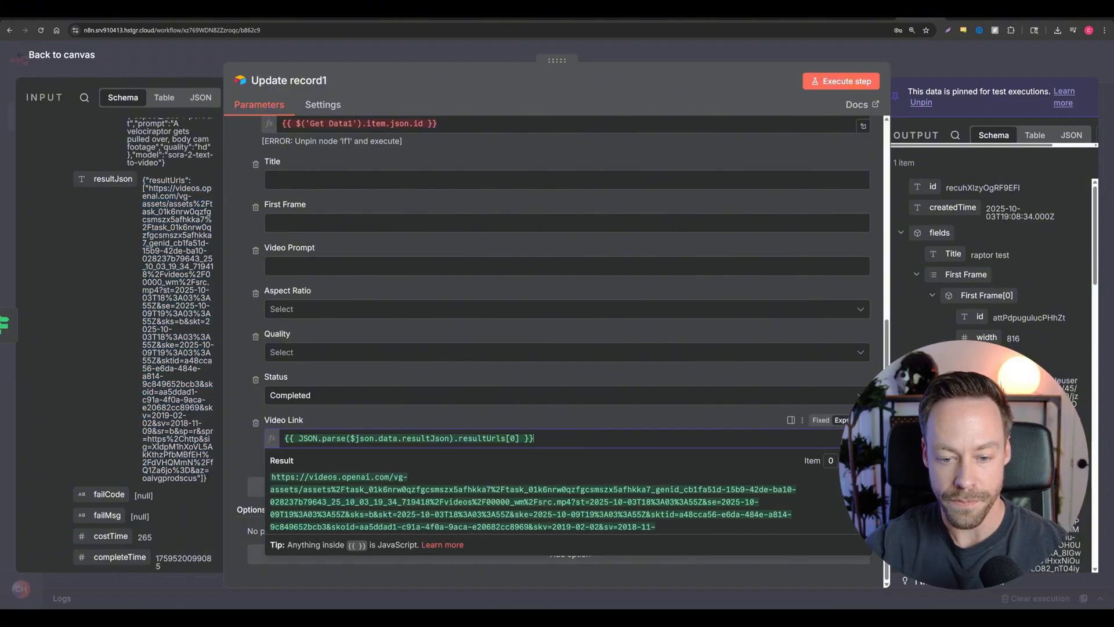
{"action": "left_click", "coordinate": [62, 55]}
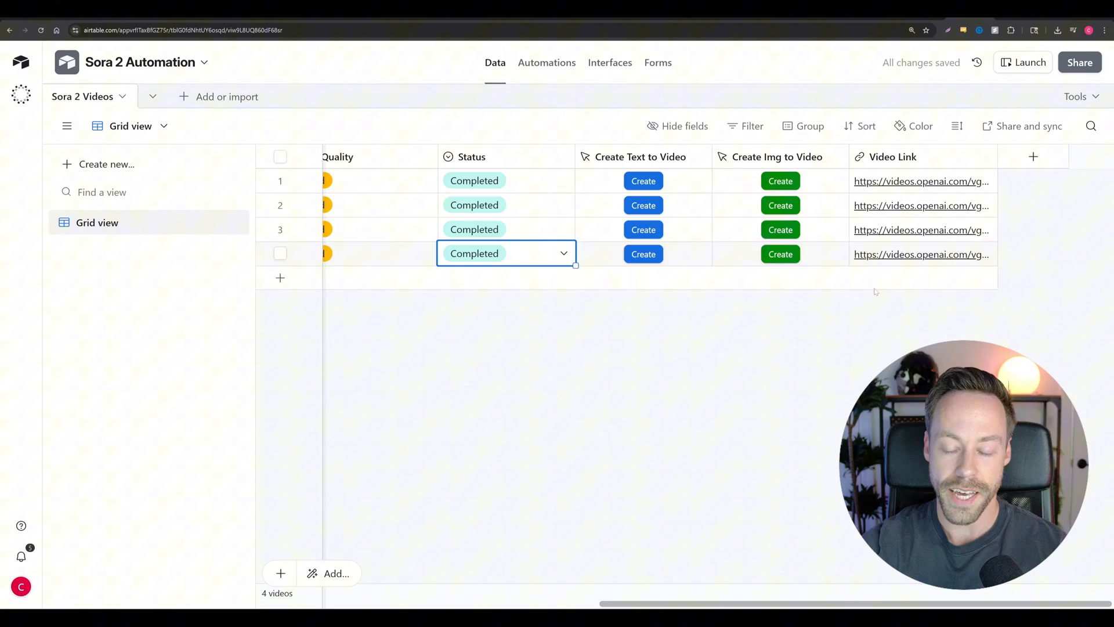
Step: Check that all four Sora 2 Videos rows show Completed with video links
{"action": "scroll", "scroll_direction": "right", "scroll_amount": 3}
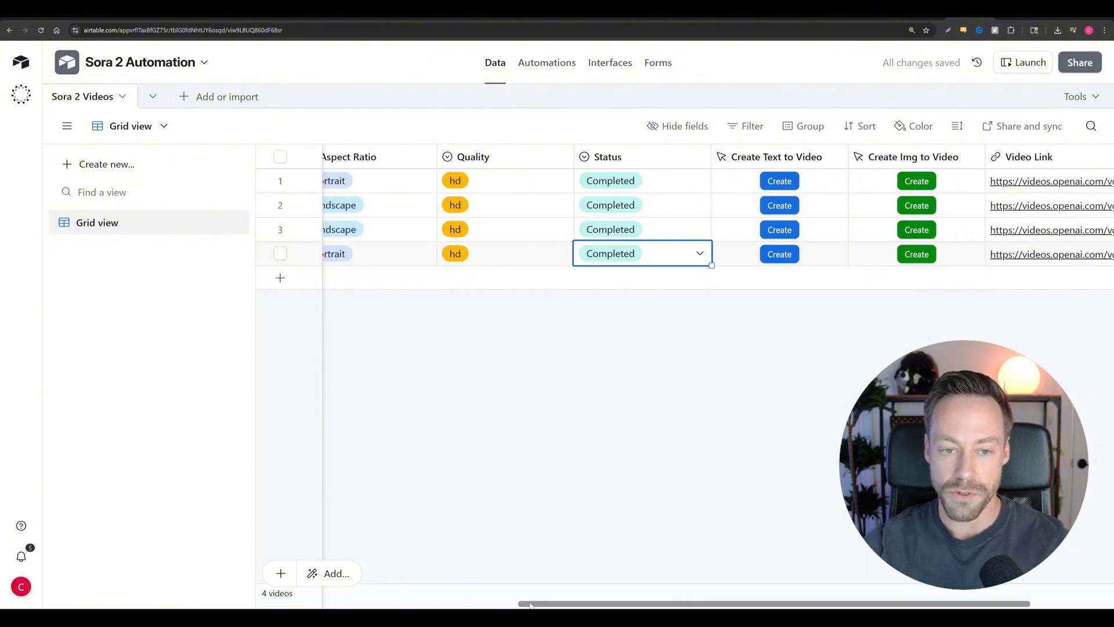
{"action": "scroll", "scroll_direction": "left", "scroll_amount": 3}
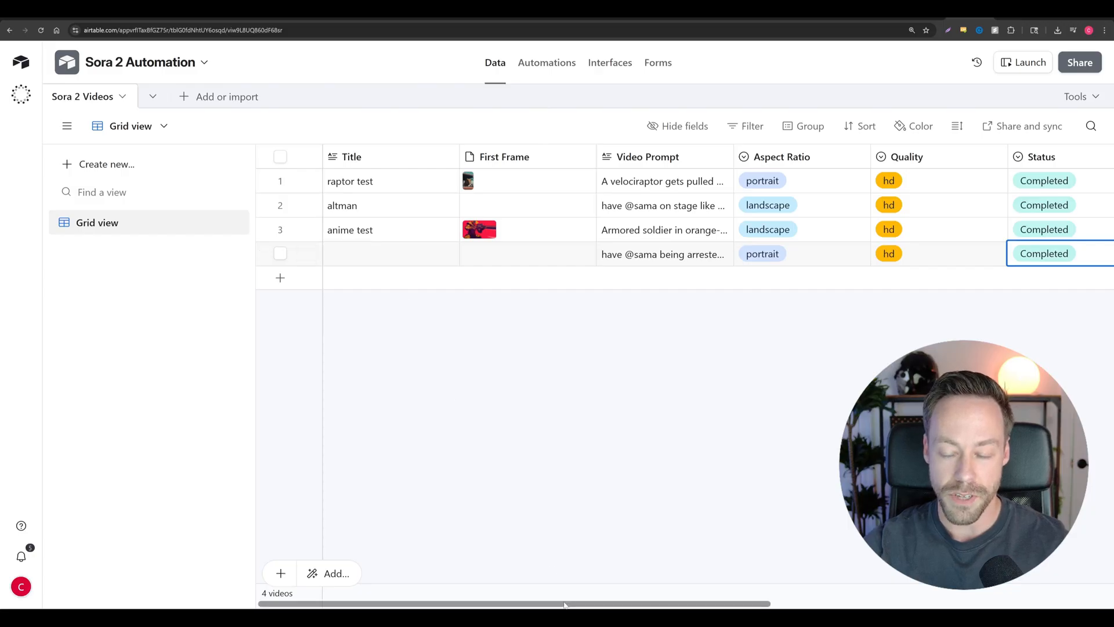
{"action": "scroll", "scroll_direction": "right", "scroll_amount": 3}
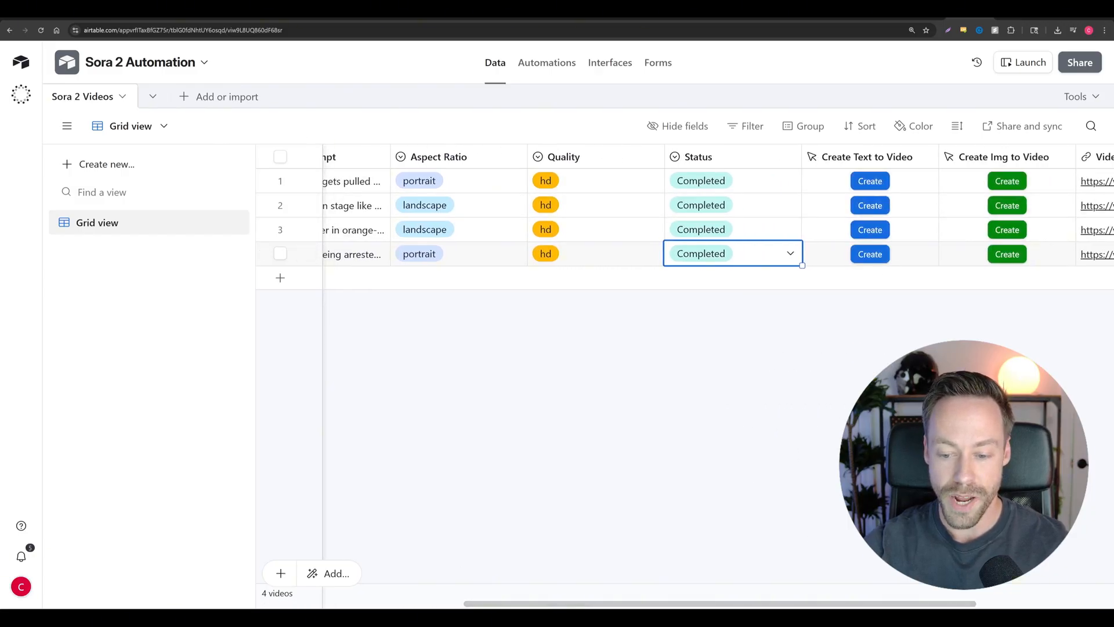
{"action": "scroll", "scroll_direction": "right", "scroll_amount": 3}
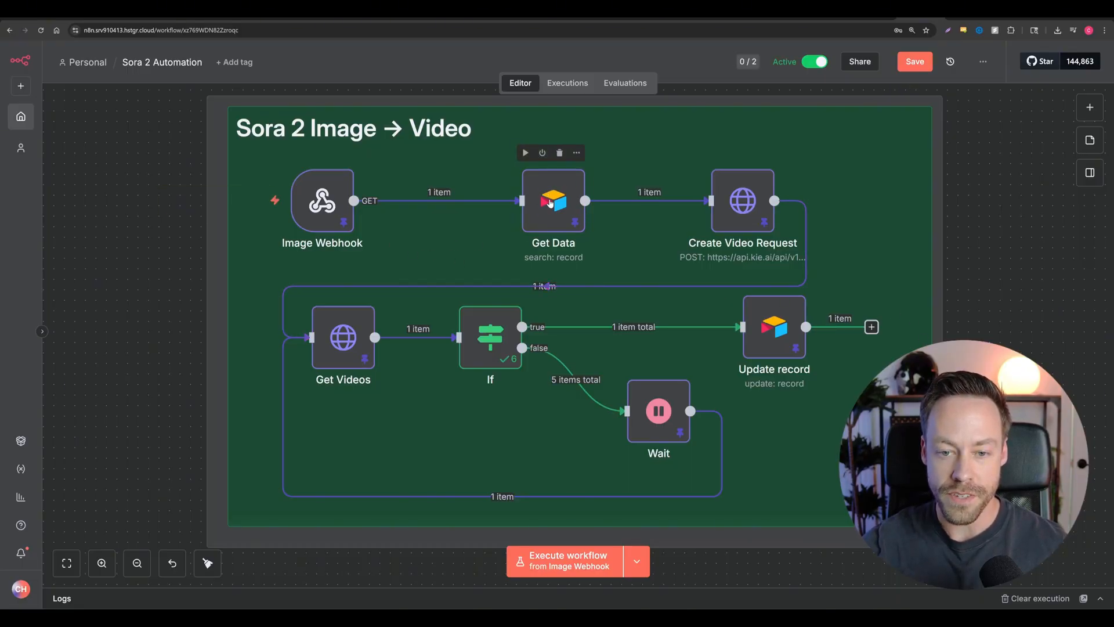
Step: Inspect the Get Data node, then the Create Video Request body building image_urls from the First Frame URL
{"action": "double_click", "coordinate": [553, 199]}
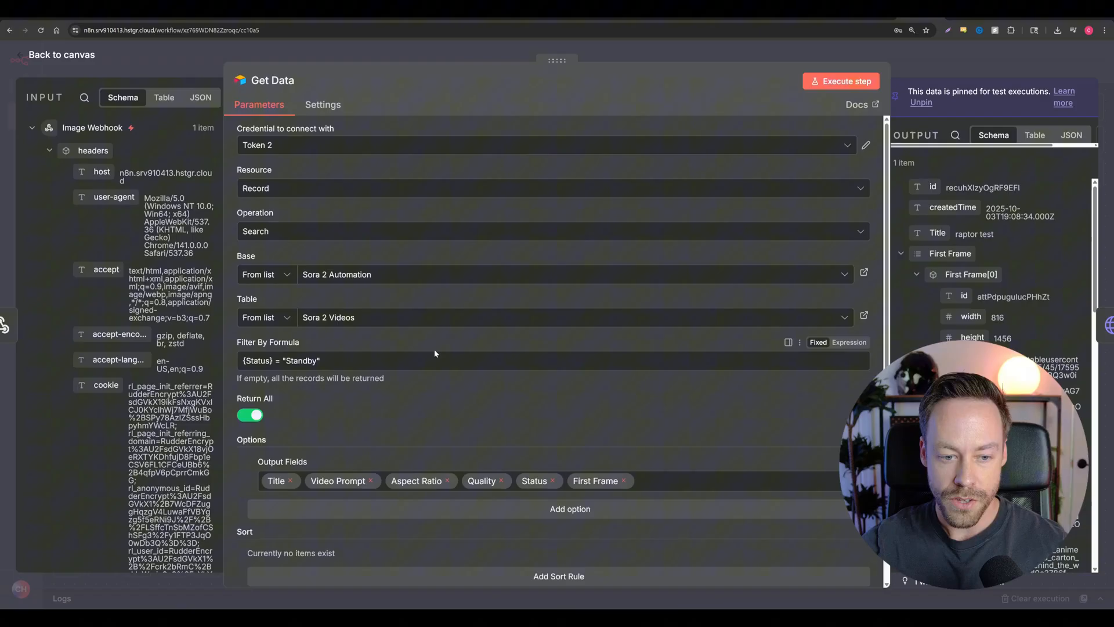
{"action": "scroll", "scroll_direction": "down", "scroll_amount": 3}
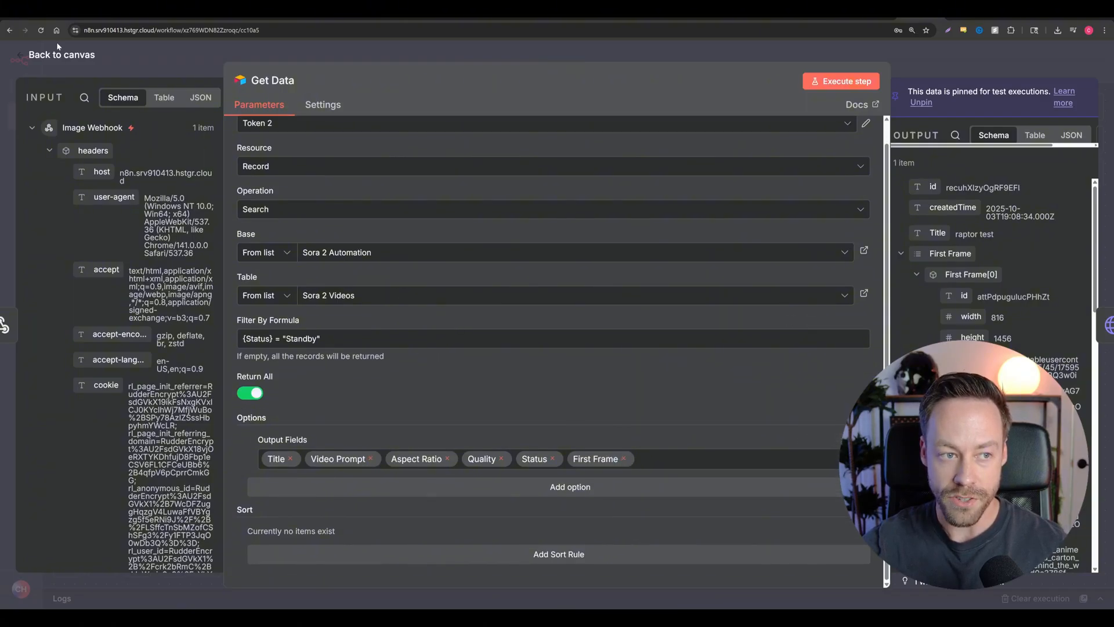
{"action": "left_click", "coordinate": [61, 55]}
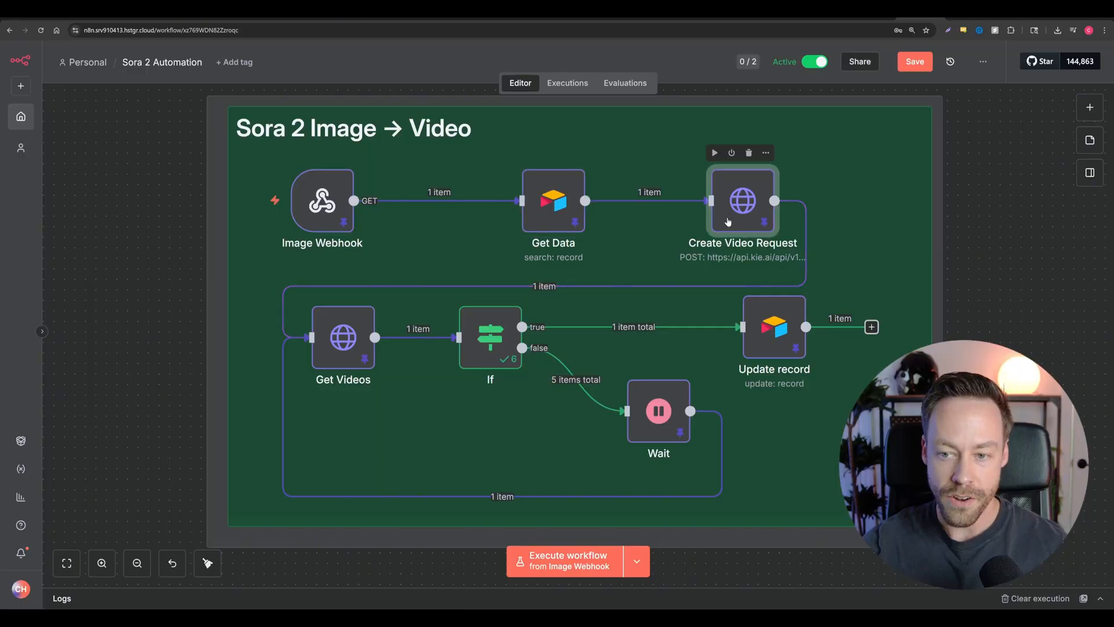
{"action": "double_click", "coordinate": [743, 202]}
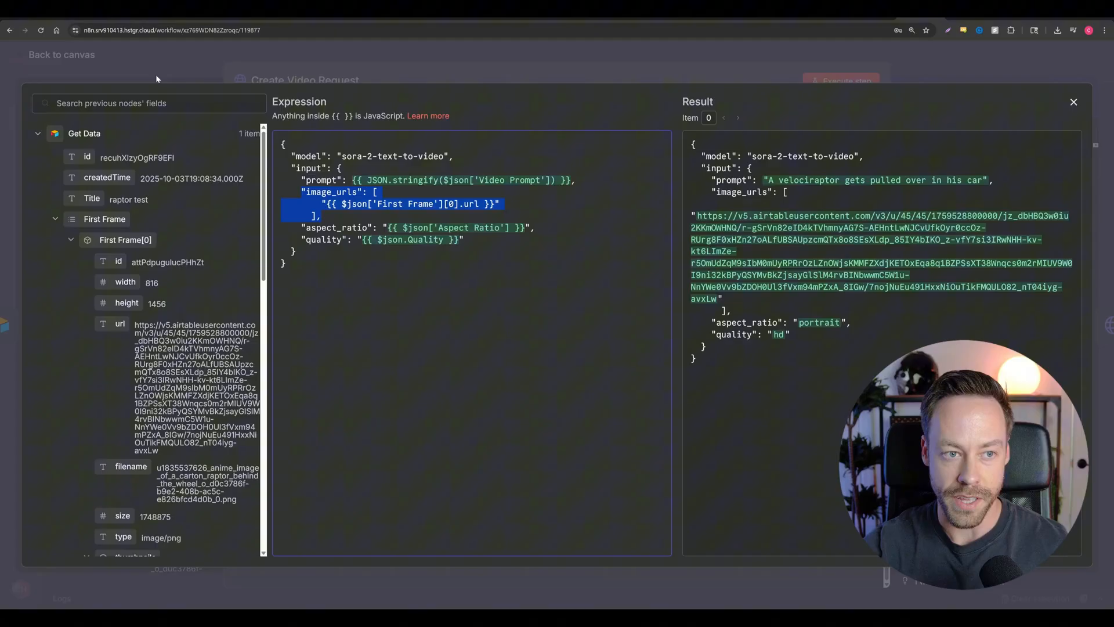
Step: Close the expression editor to return to the Sora 2 Videos table of Completed rows
{"action": "left_click", "coordinate": [1073, 102]}
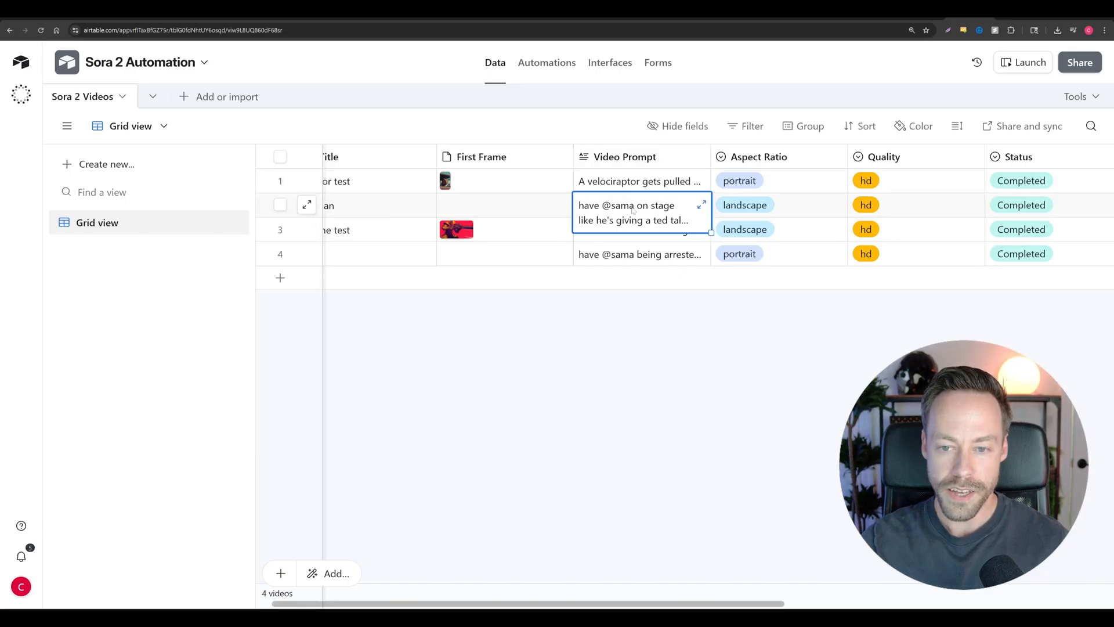
{"action": "left_click", "coordinate": [631, 205]}
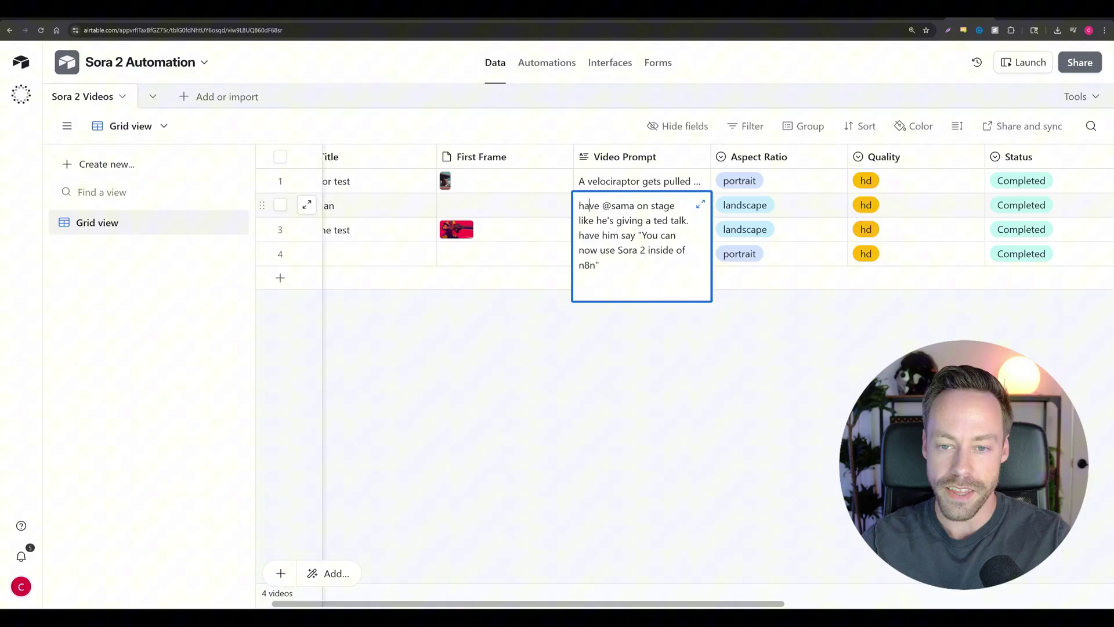
{"action": "left_click", "coordinate": [560, 364]}
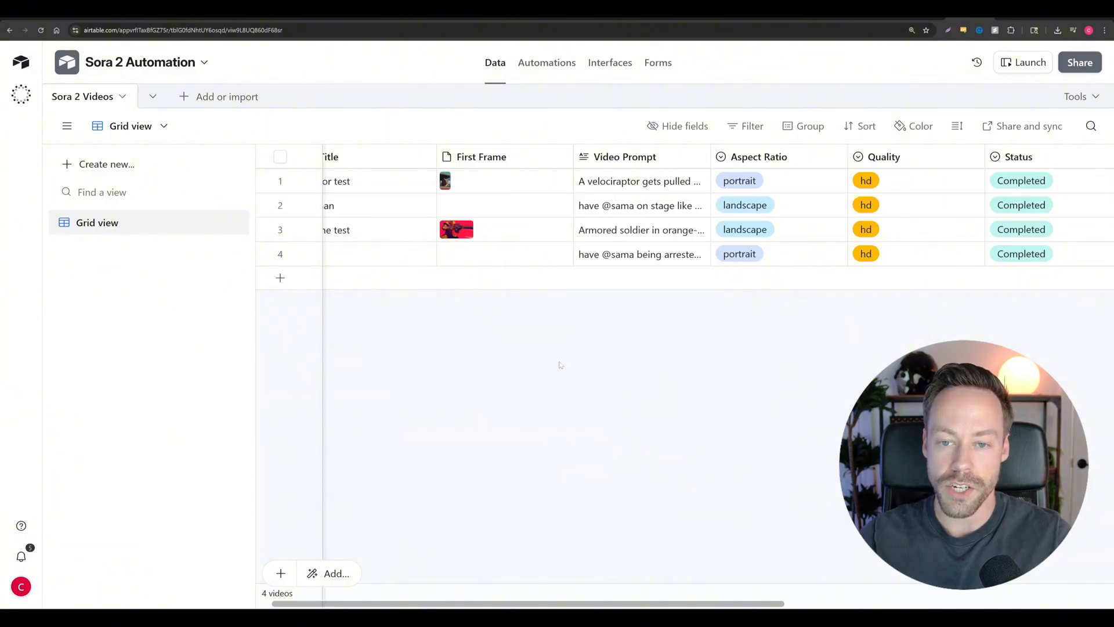